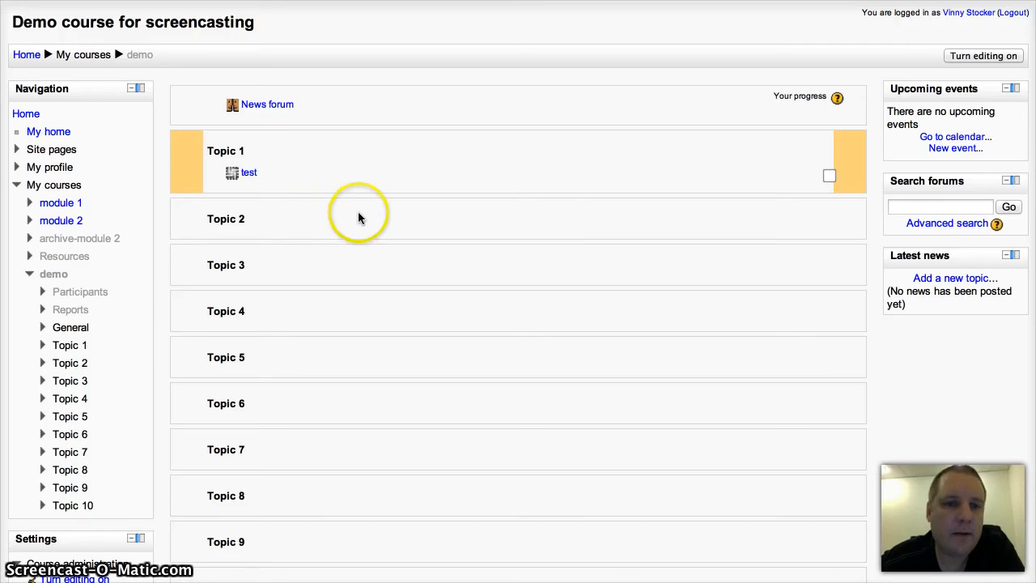
pyautogui.moveTo(486, 241)
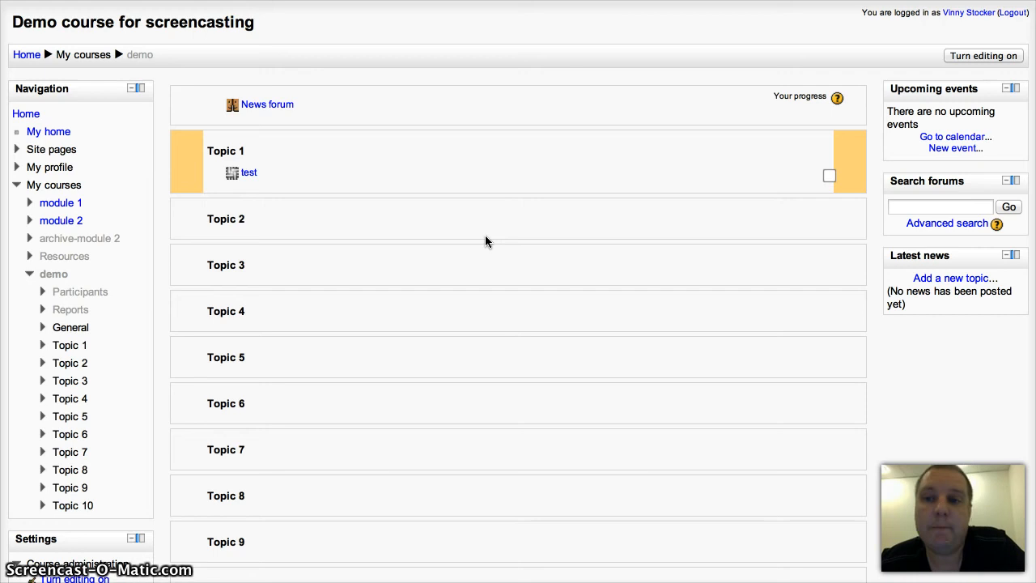
pyautogui.moveTo(482, 209)
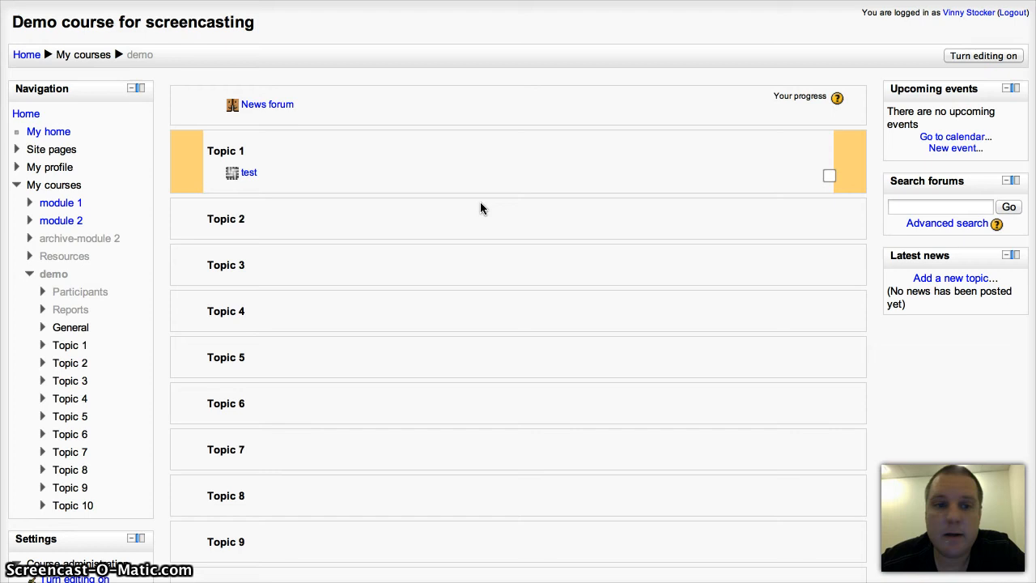
pyautogui.moveTo(879, 40)
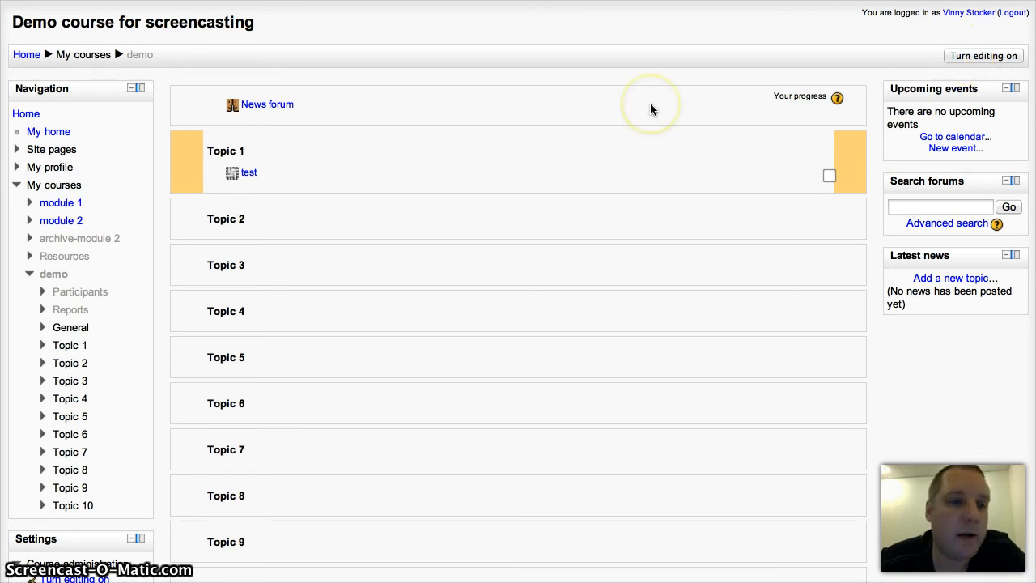
# - Turn on course editing, preview the Wiki activity description, and cancel without adding anything
pyautogui.click(983, 55)
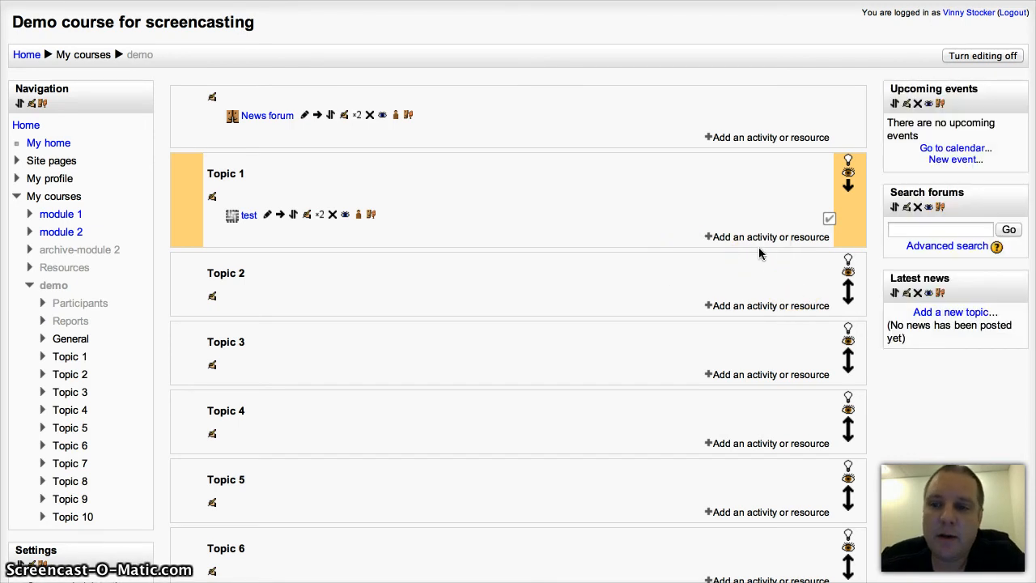
pyautogui.click(982, 55)
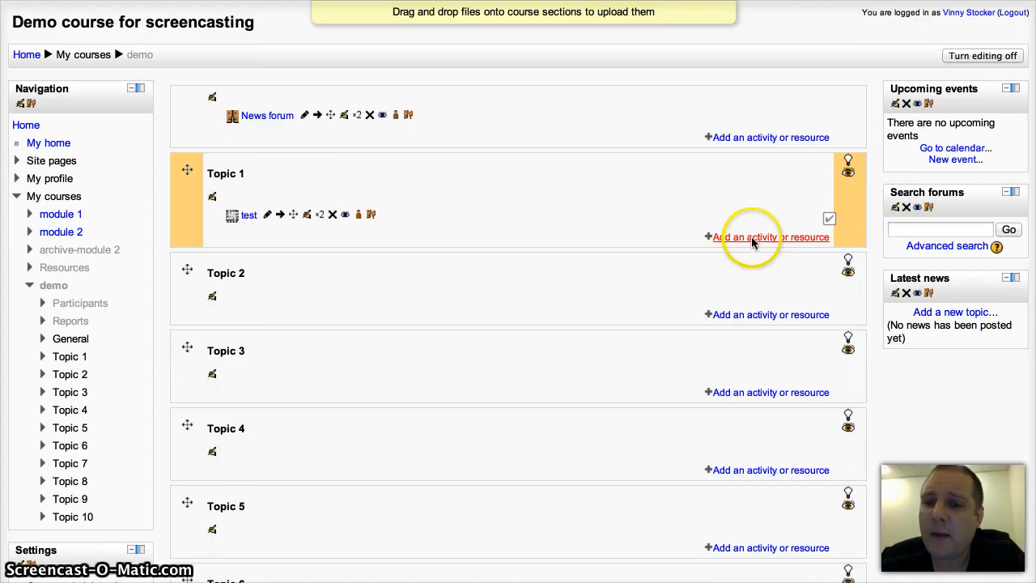
pyautogui.click(769, 236)
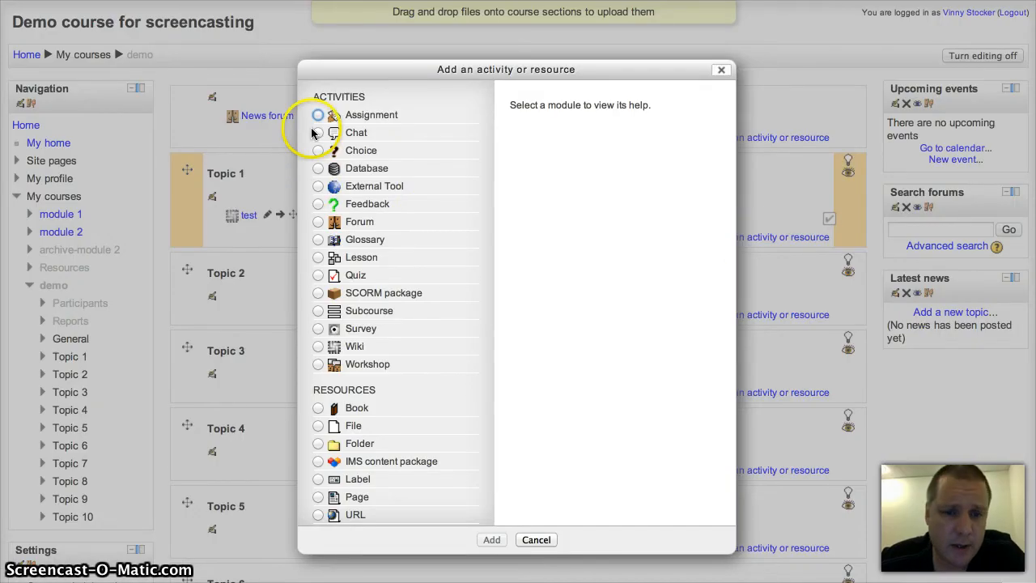
pyautogui.click(317, 345)
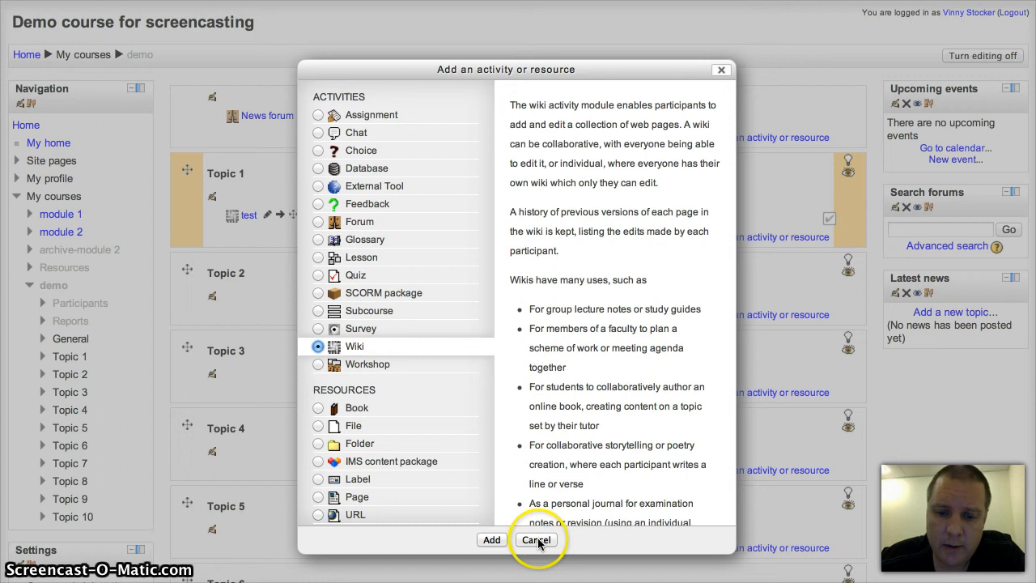
pyautogui.click(536, 540)
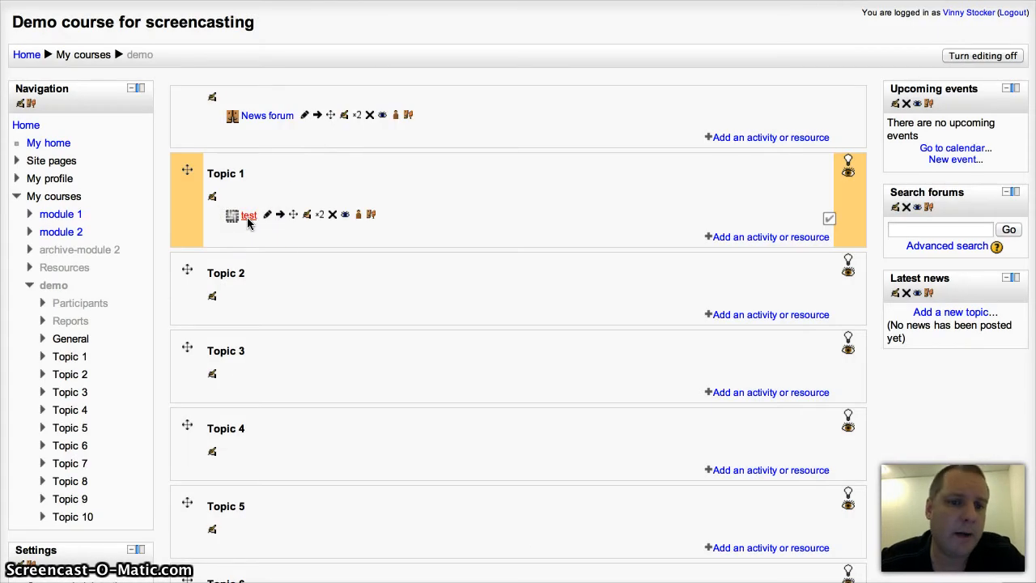
# - Open the test wiki from Topic 1 and bring up its Edit settings form
pyautogui.click(249, 214)
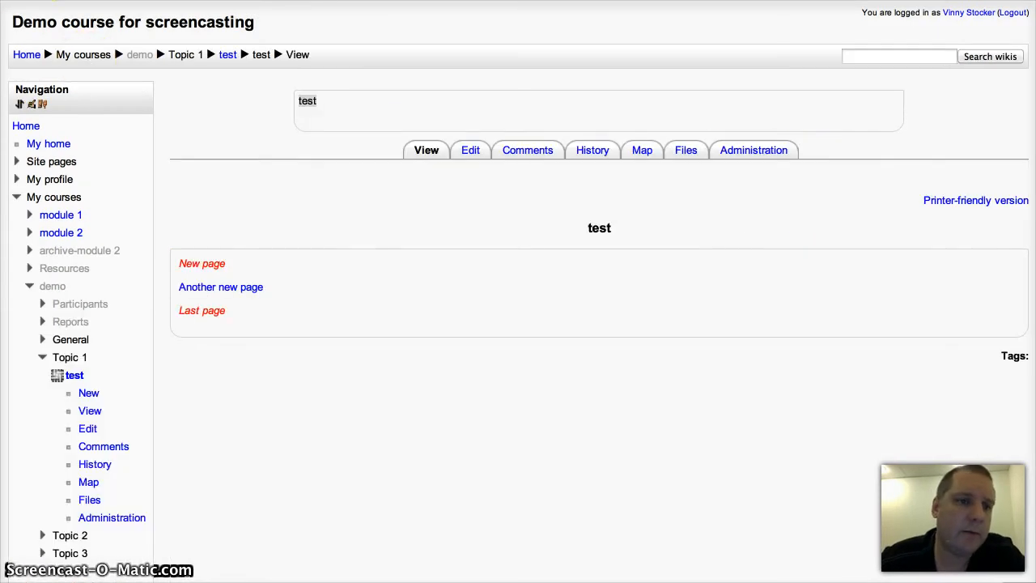
pyautogui.click(139, 54)
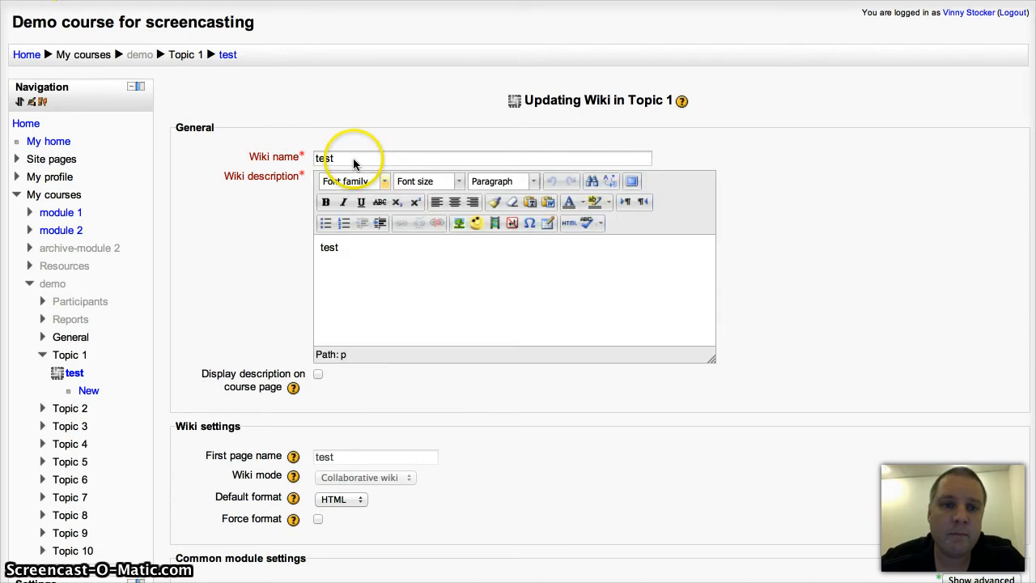
pyautogui.moveTo(275, 154)
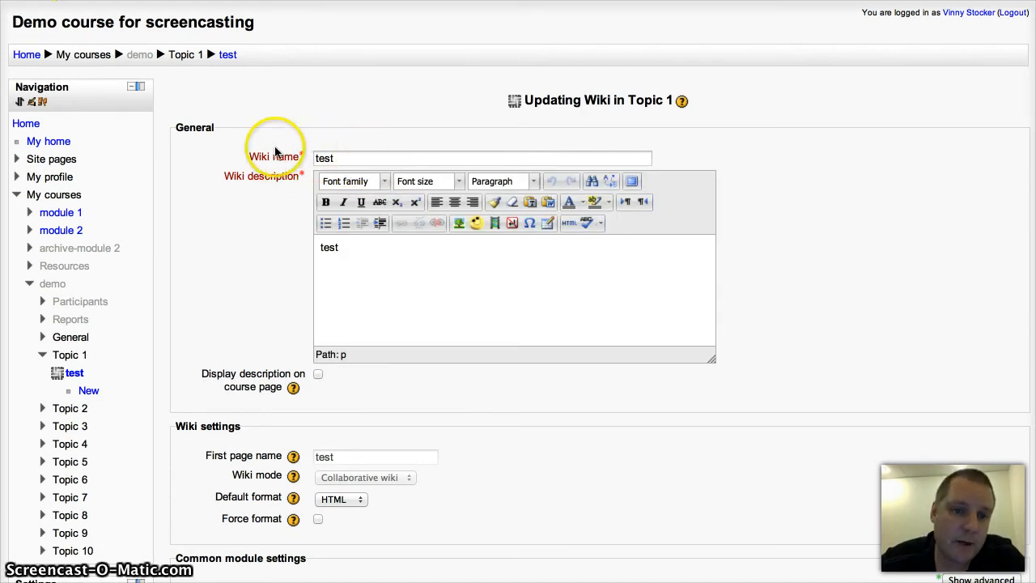
pyautogui.moveTo(478, 203)
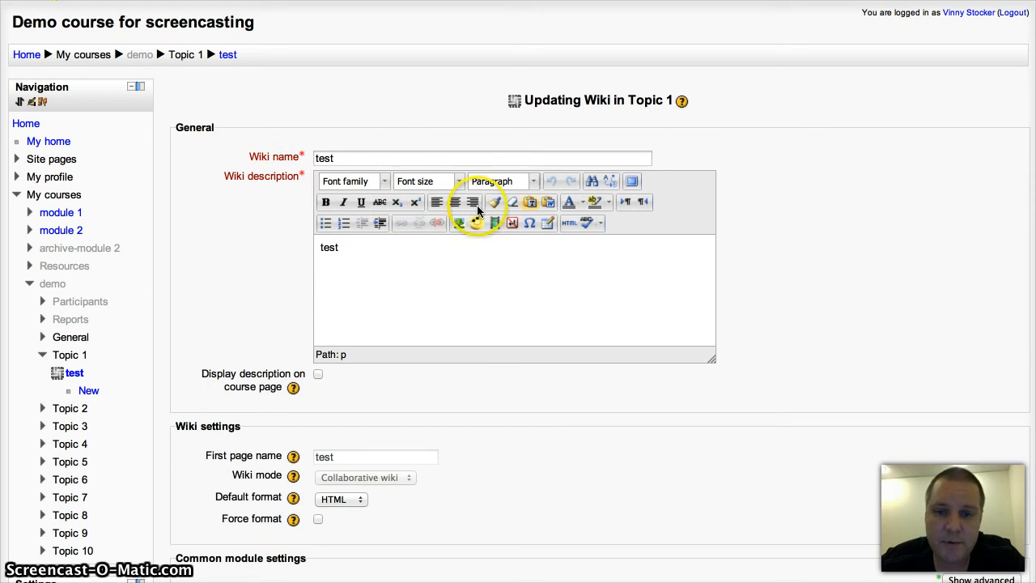
pyautogui.scroll(-3)
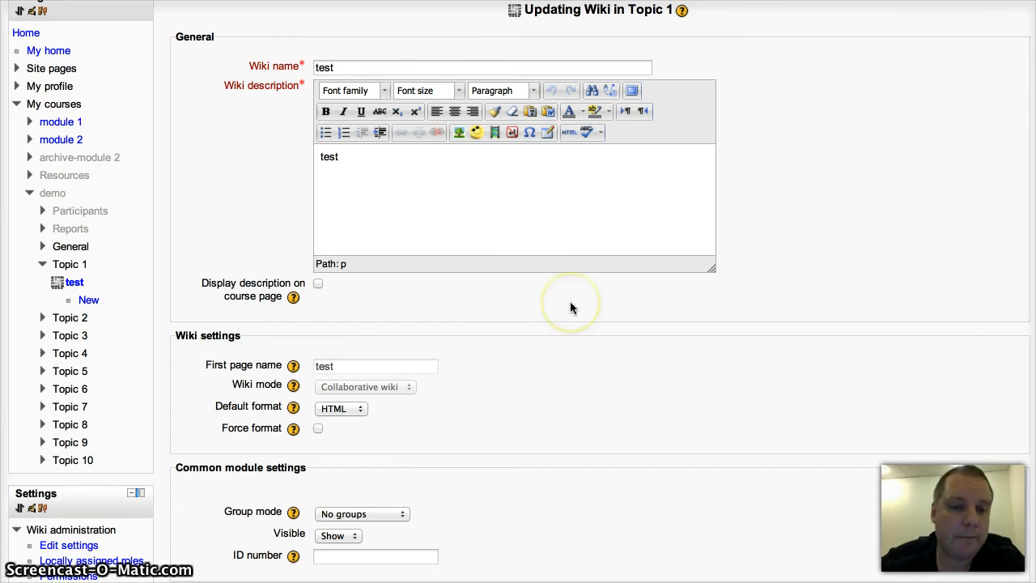
pyautogui.scroll(-3)
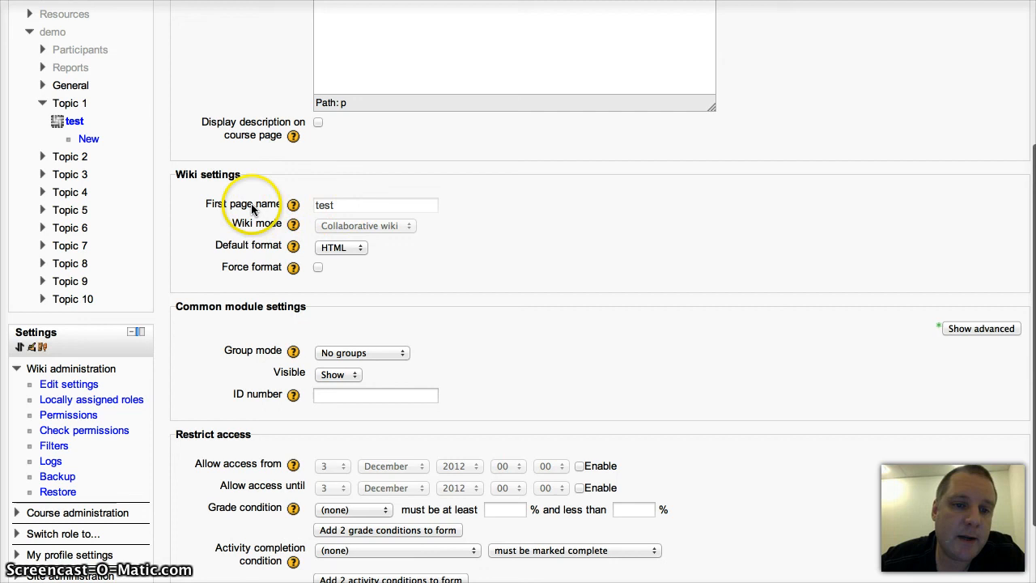
pyautogui.moveTo(337, 212)
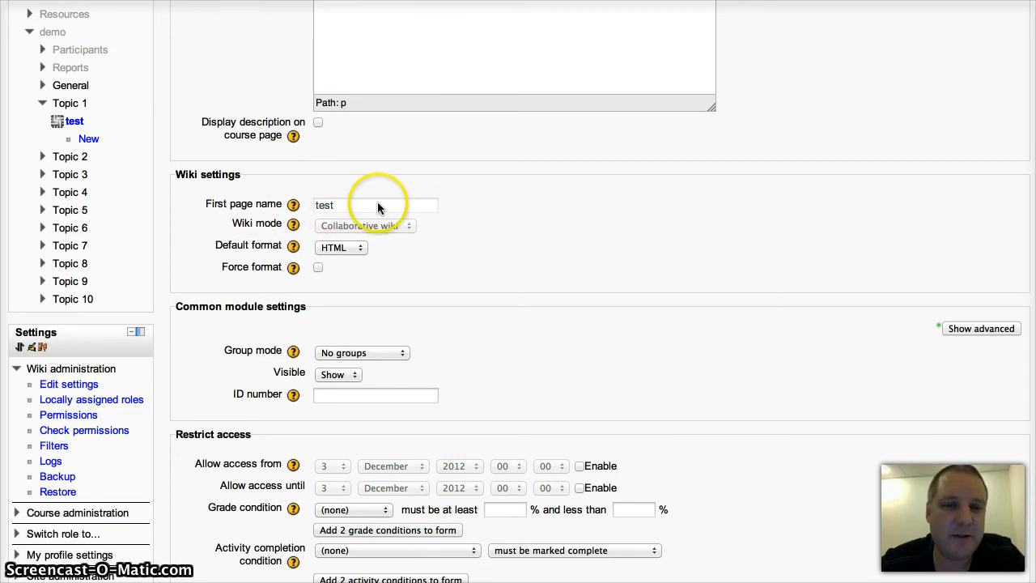
pyautogui.moveTo(363, 215)
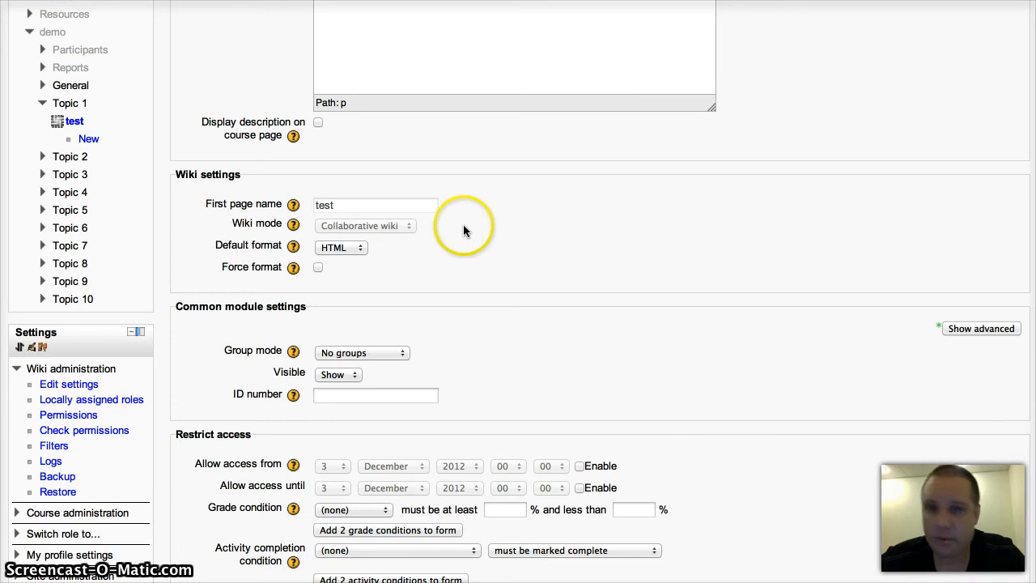
pyautogui.moveTo(427, 211)
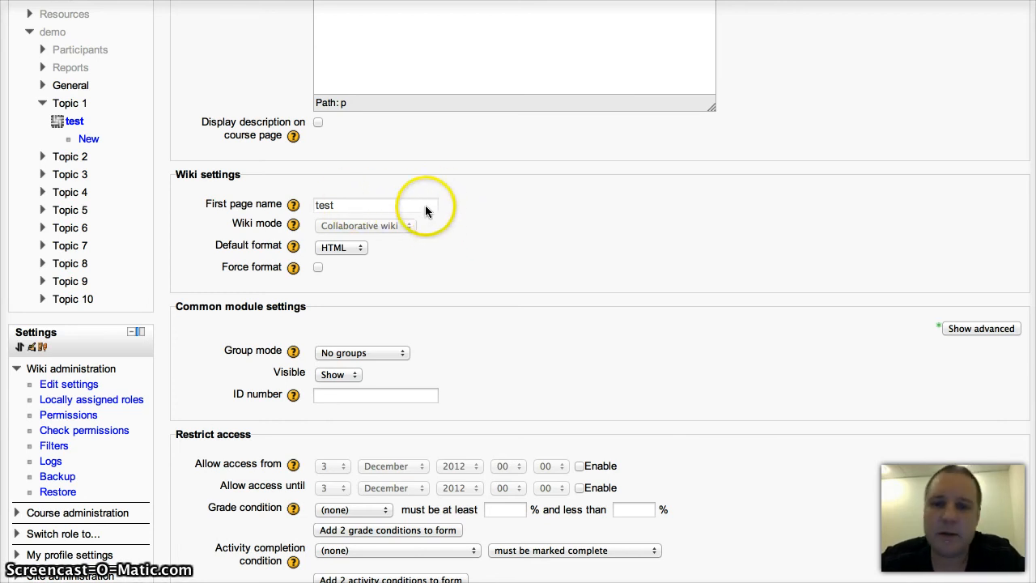
pyautogui.moveTo(427, 212)
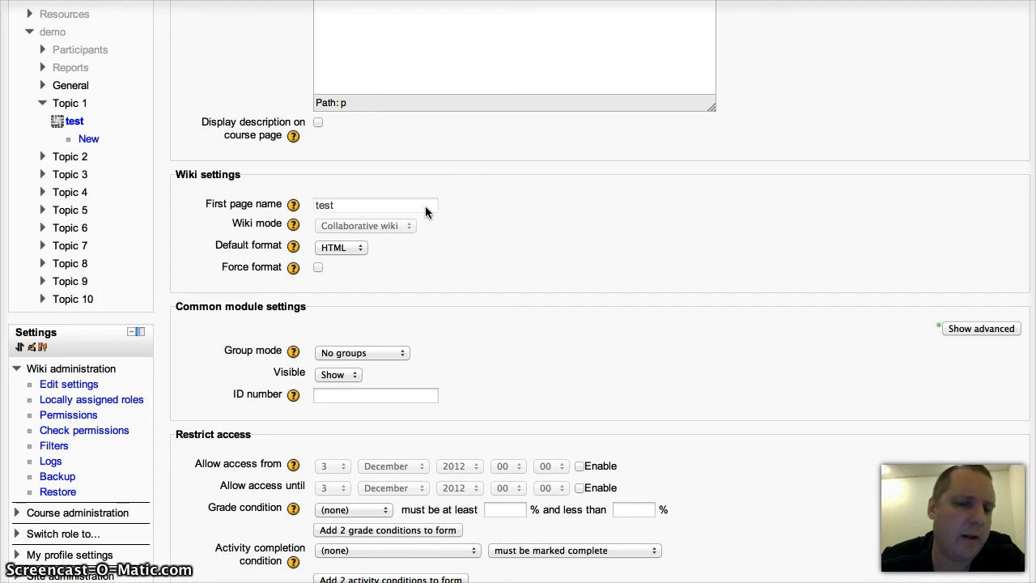
pyautogui.moveTo(461, 276)
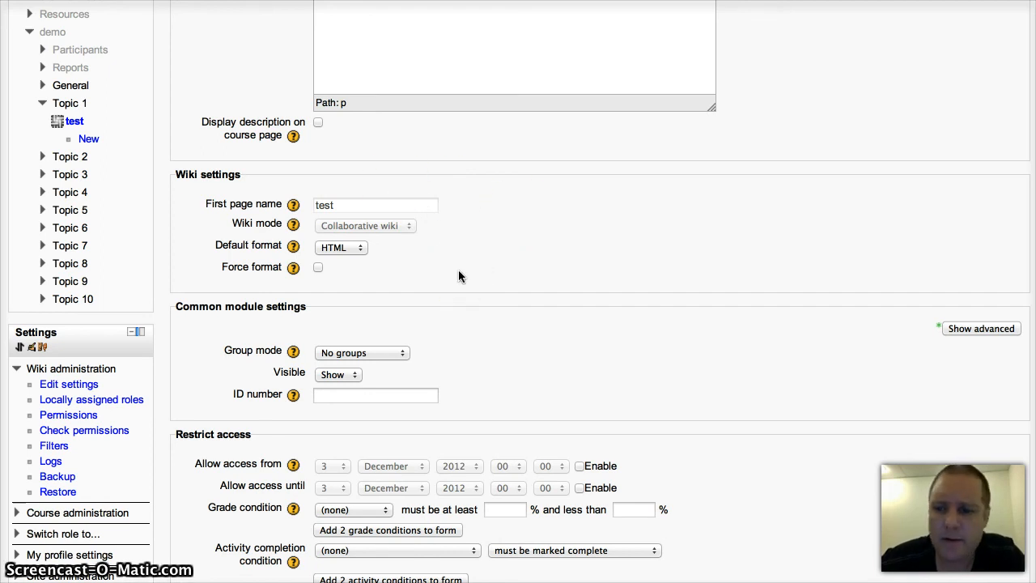
pyautogui.moveTo(486, 241)
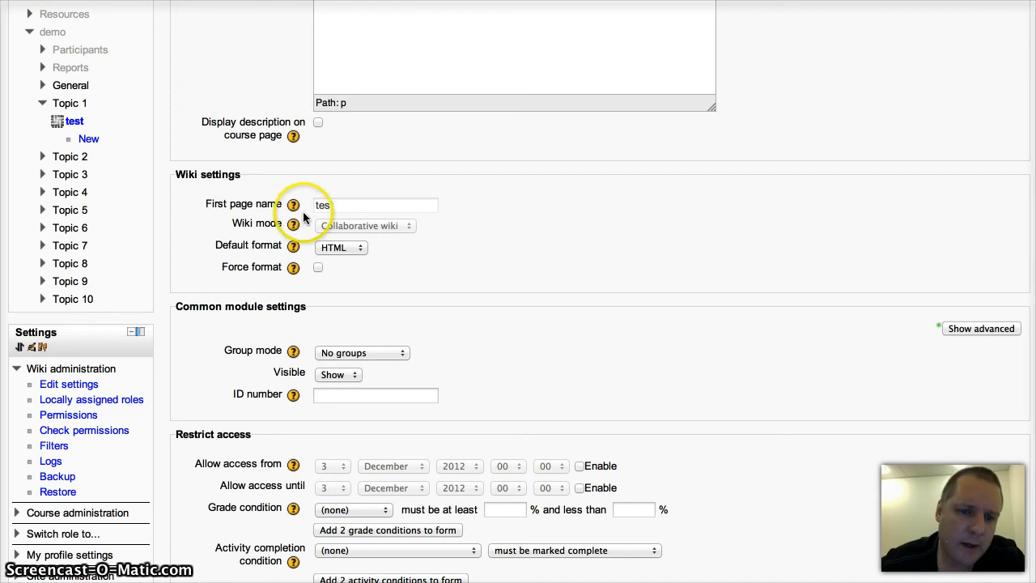
# - Show the Wiki mode help explanation, then close it, leaving collaborative mode unchanged
pyautogui.click(293, 225)
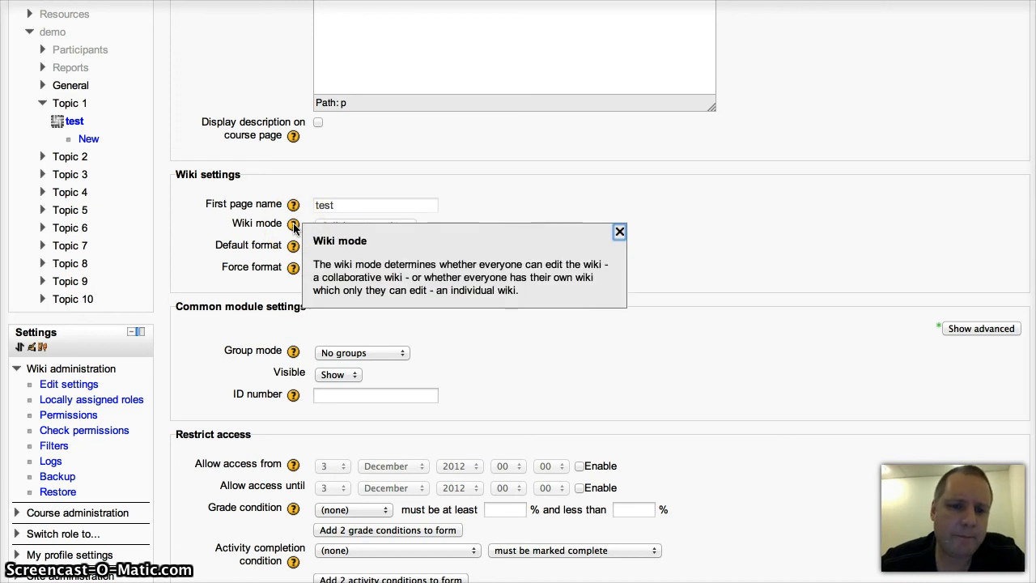
pyautogui.moveTo(384, 279)
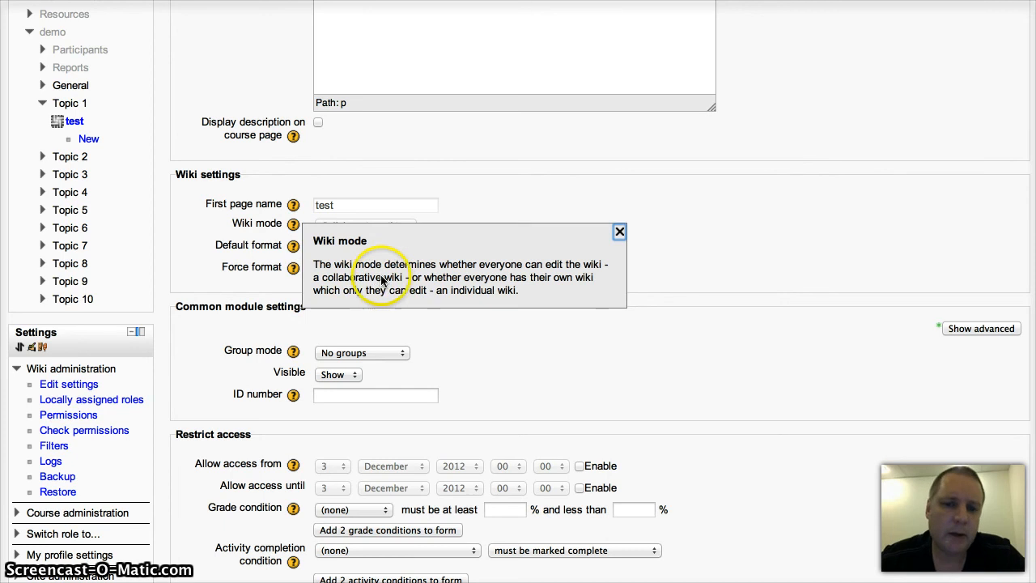
pyautogui.moveTo(340, 297)
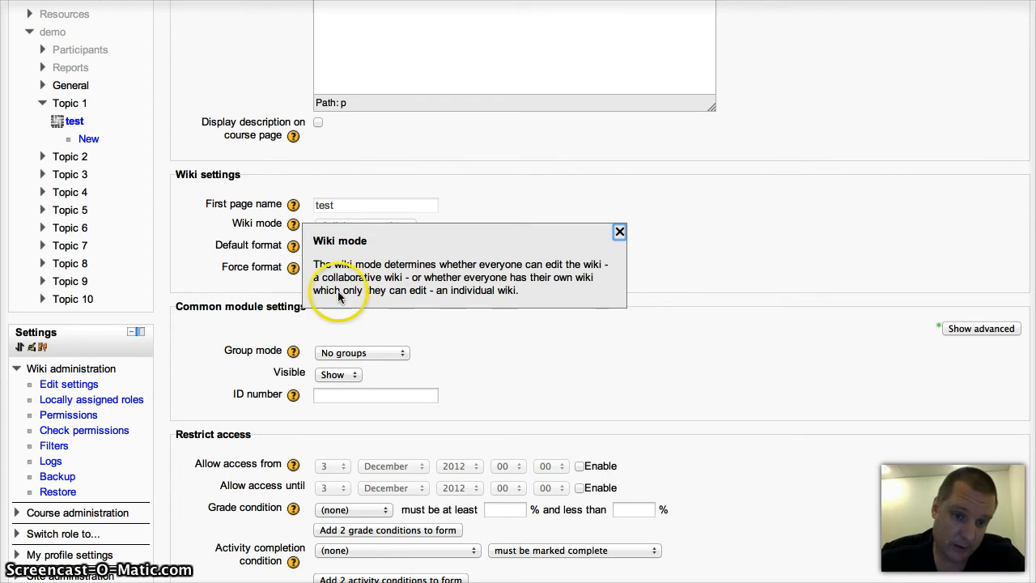
pyautogui.moveTo(388, 281)
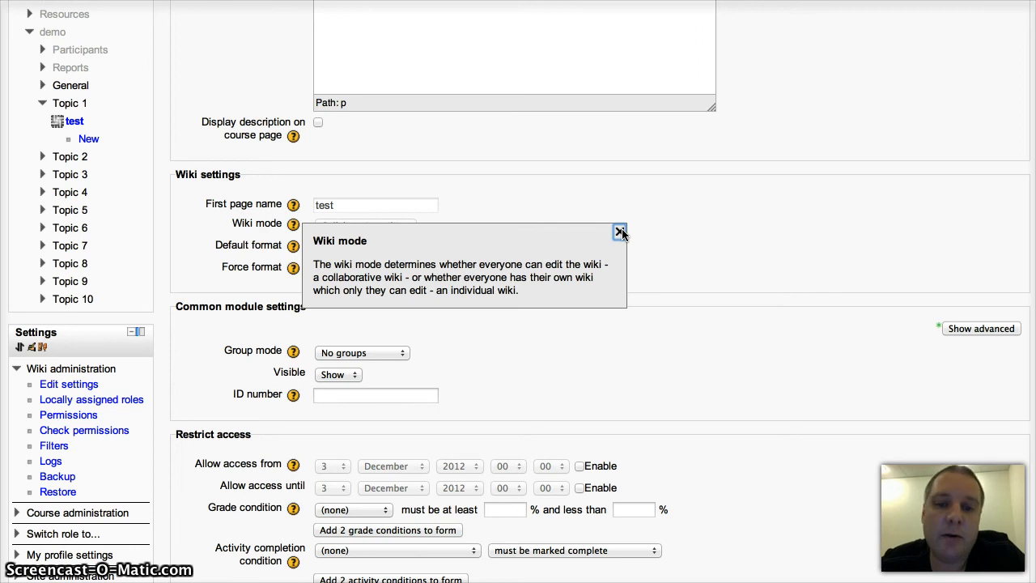
pyautogui.click(620, 232)
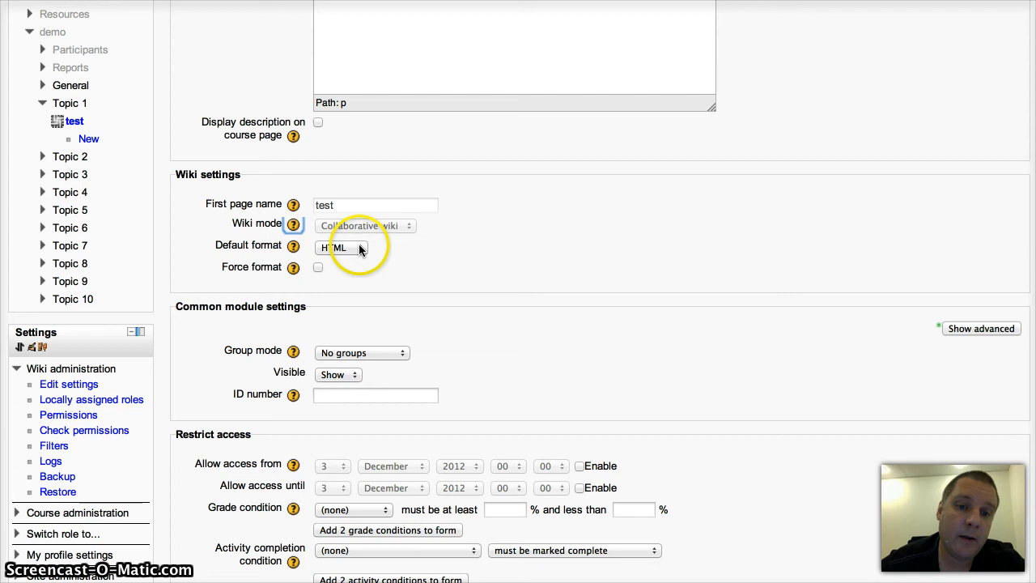
pyautogui.click(336, 247)
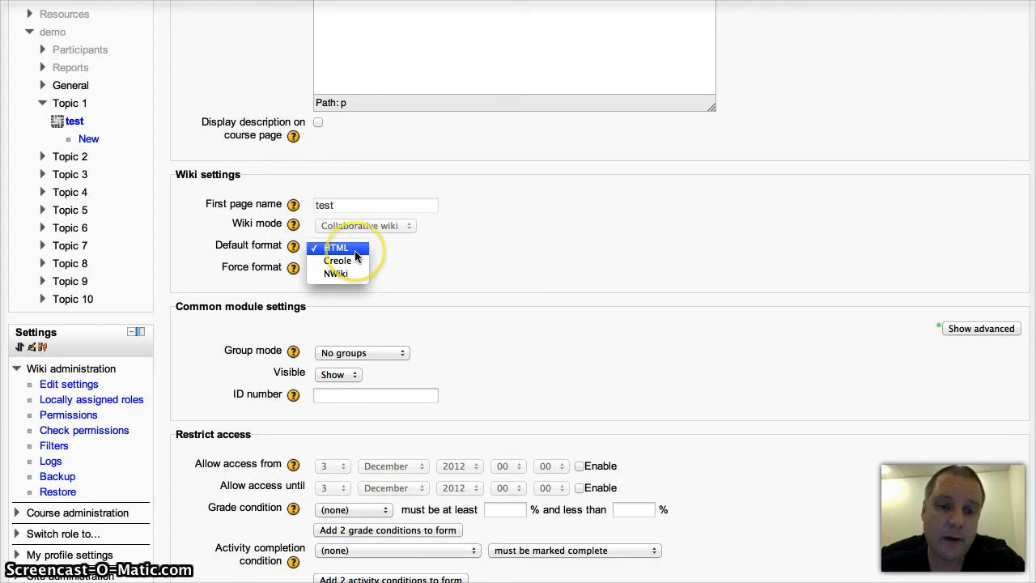
pyautogui.moveTo(609, 218)
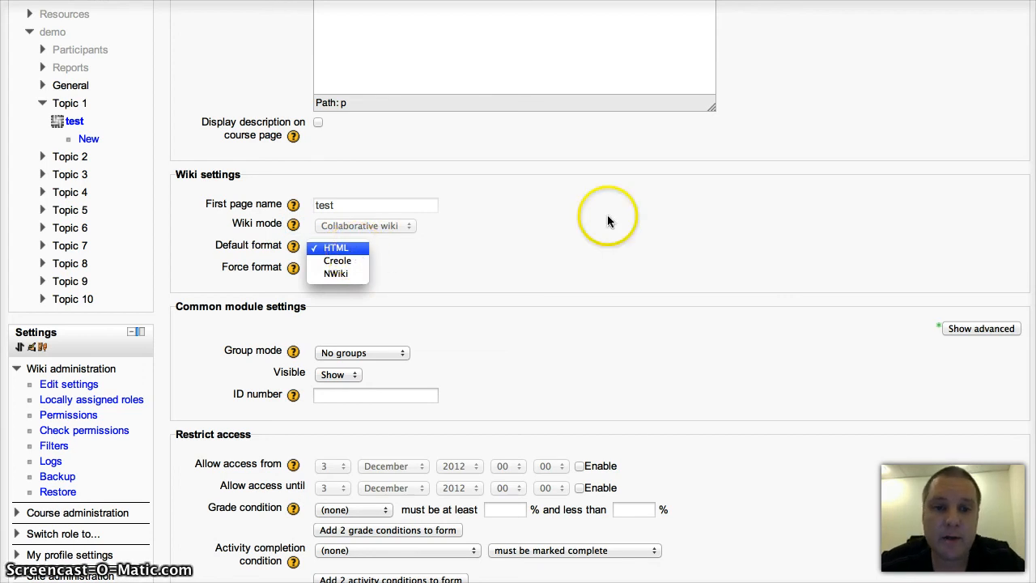
pyautogui.click(334, 247)
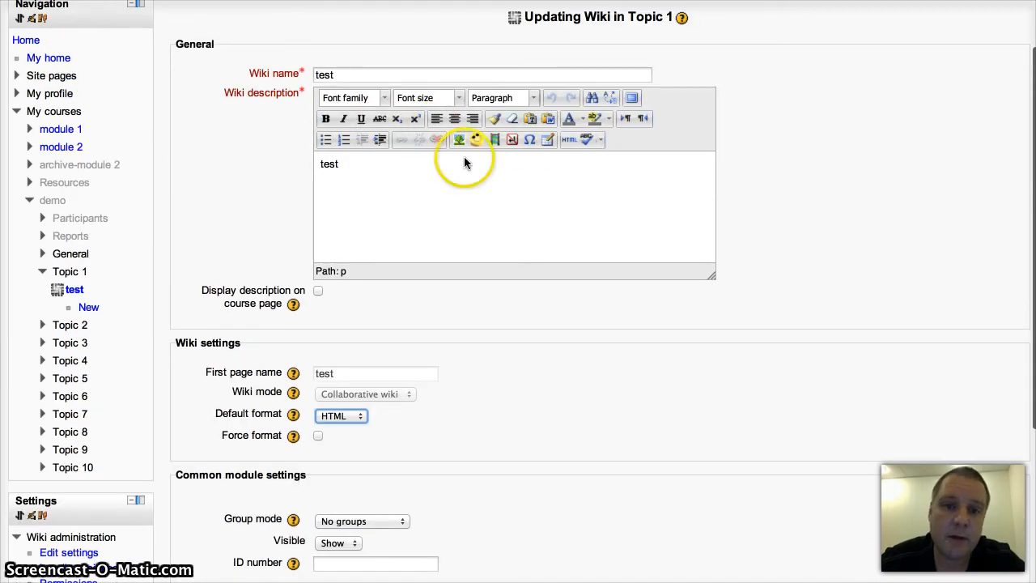
pyautogui.scroll(-3)
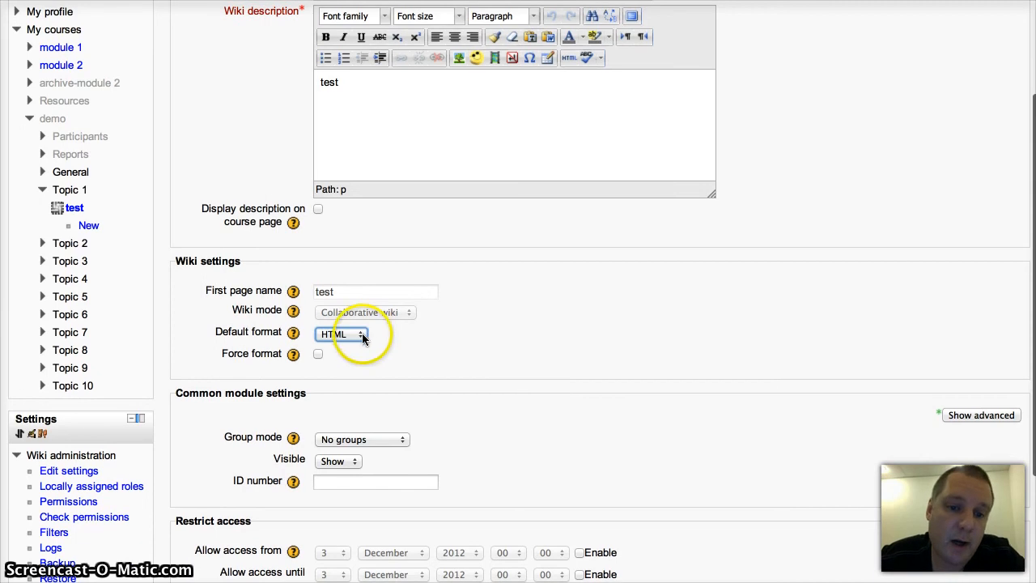
pyautogui.click(340, 334)
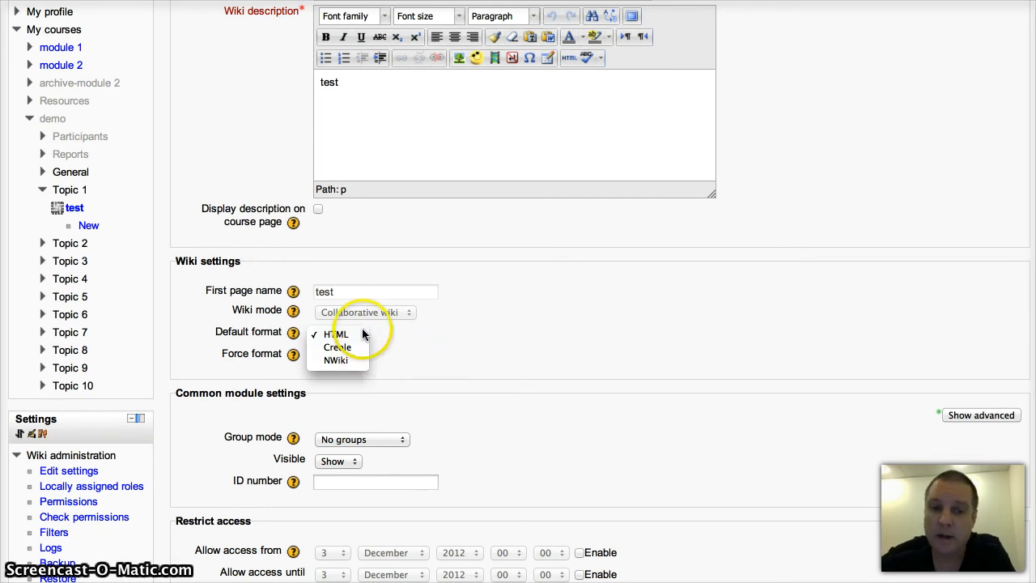
pyautogui.click(337, 333)
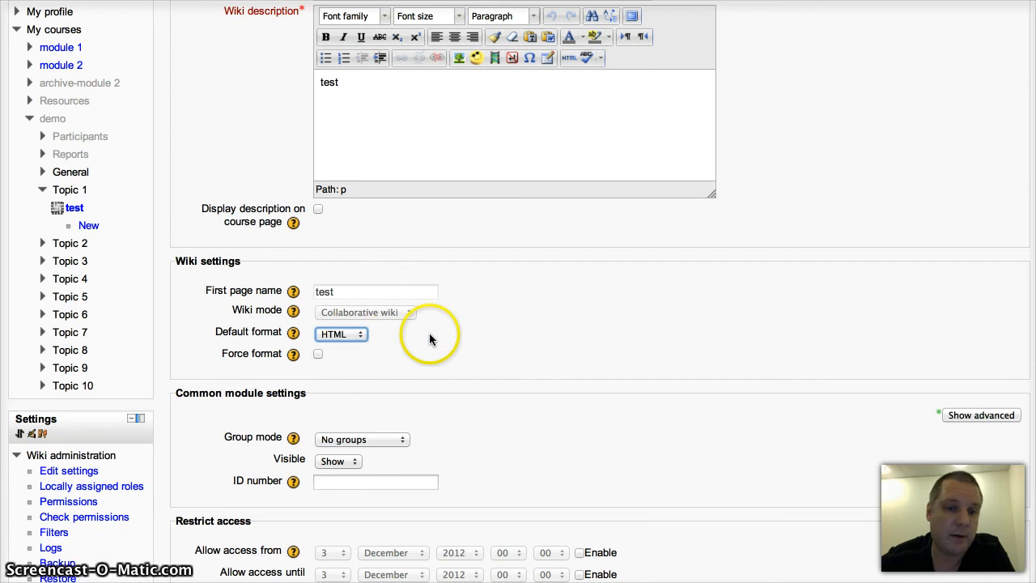
pyautogui.scroll(-3)
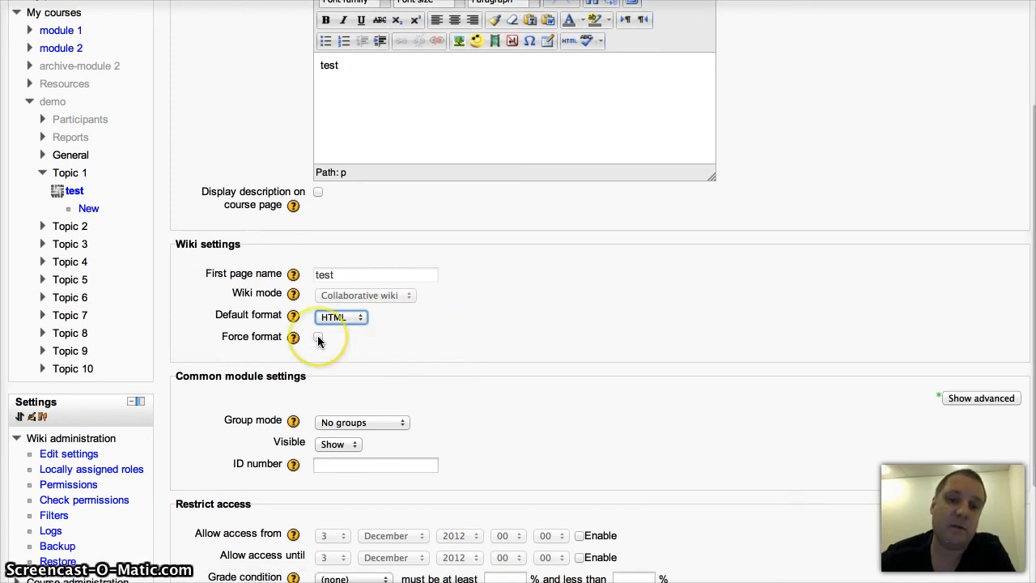
pyautogui.scroll(-3)
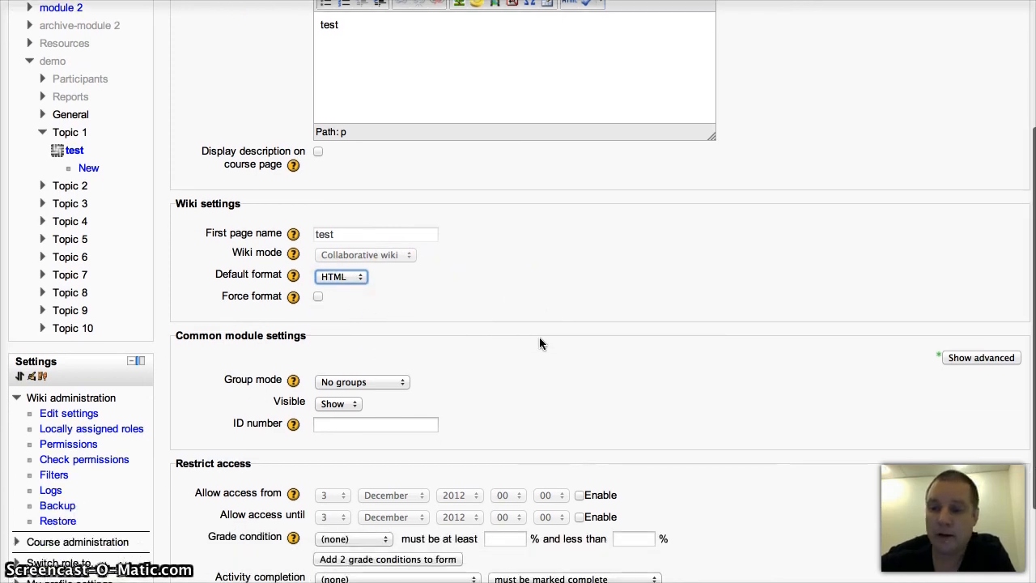
pyautogui.scroll(-3)
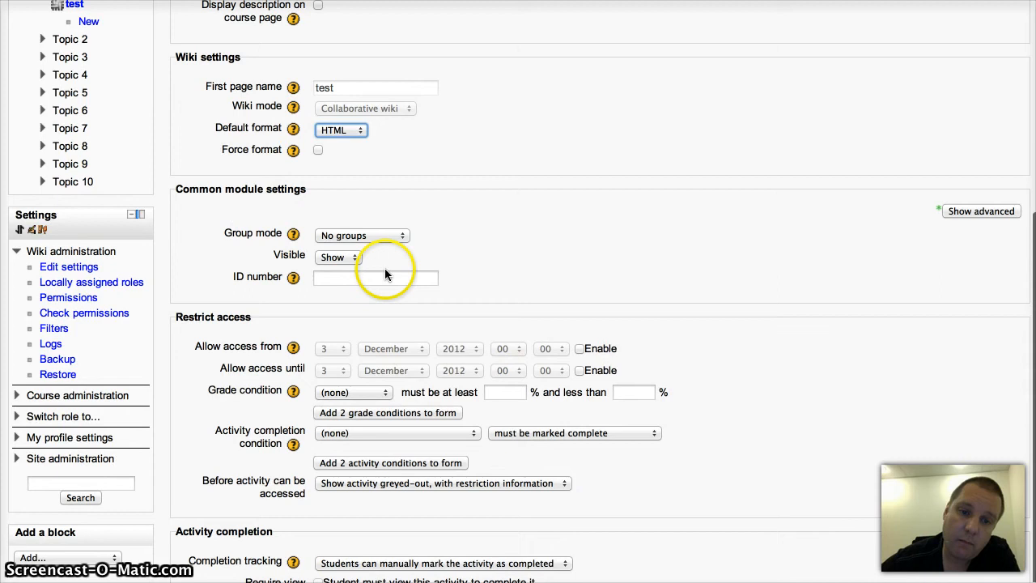
pyautogui.moveTo(518, 285)
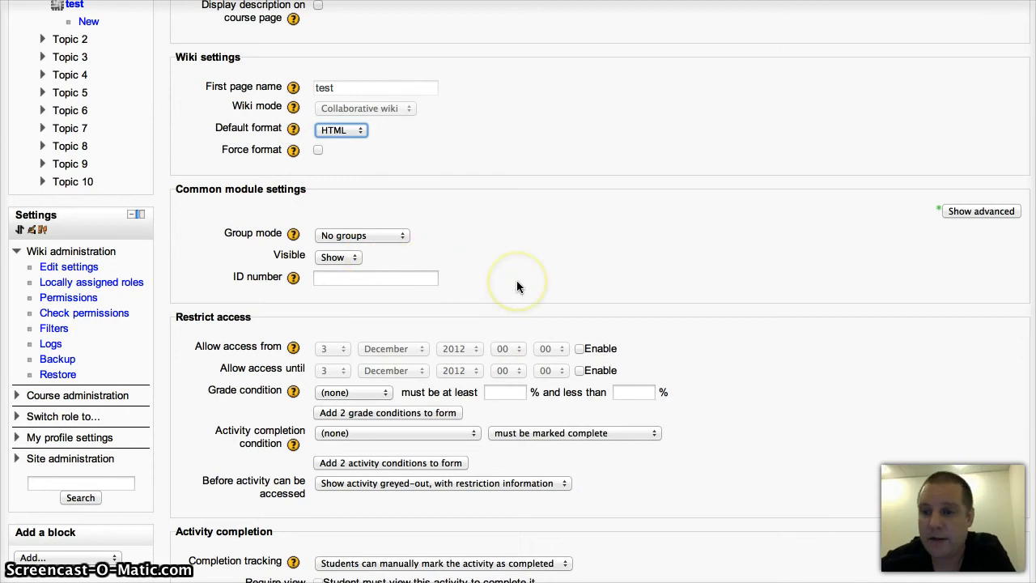
pyautogui.click(361, 234)
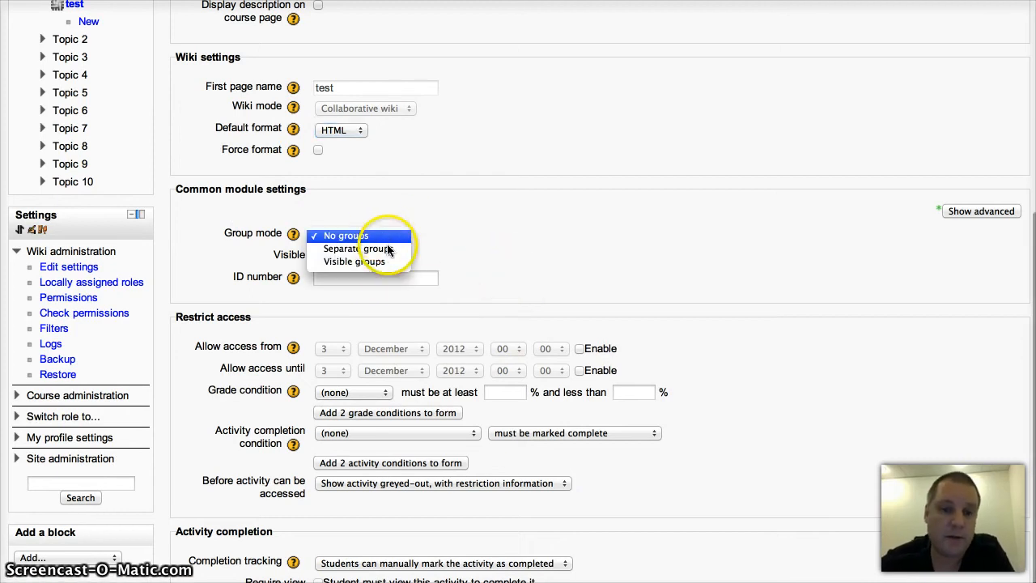
pyautogui.click(343, 235)
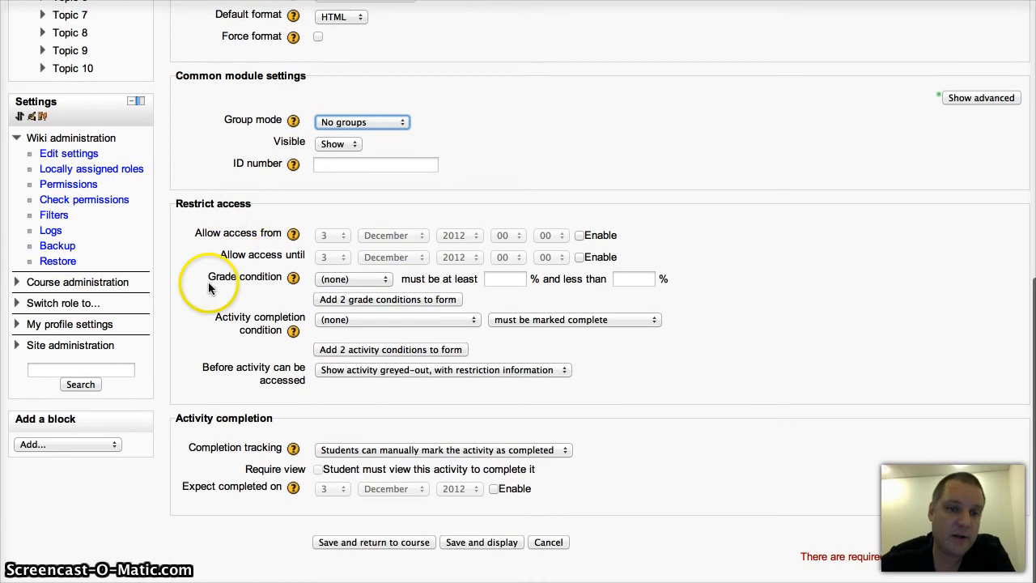
pyautogui.moveTo(327, 428)
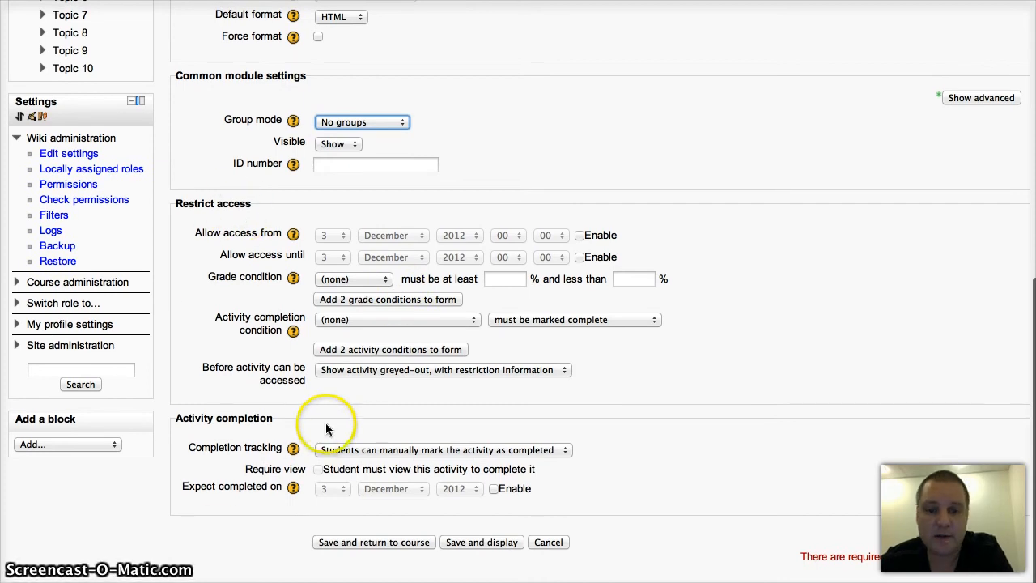
pyautogui.moveTo(773, 362)
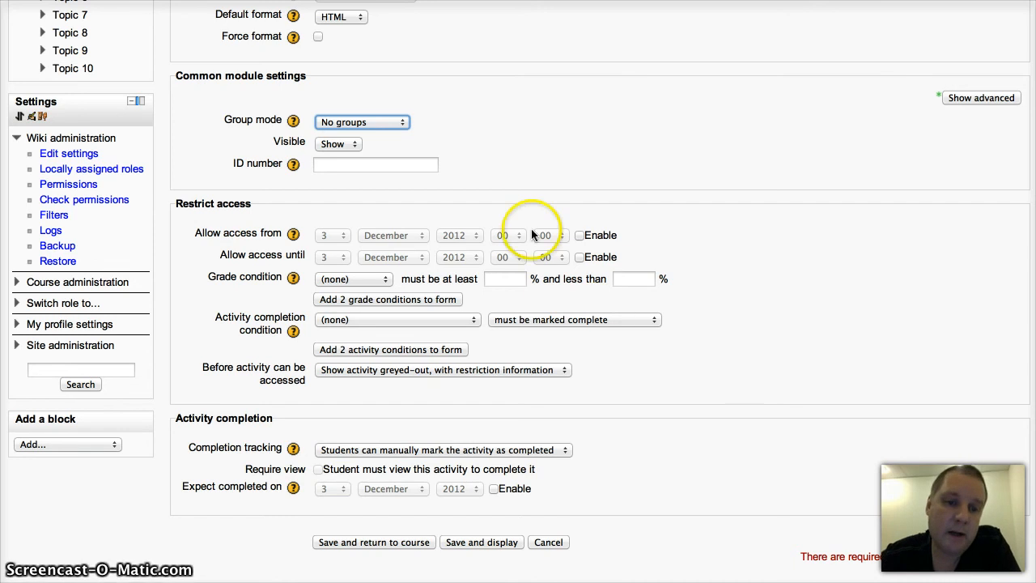
pyautogui.moveTo(548, 294)
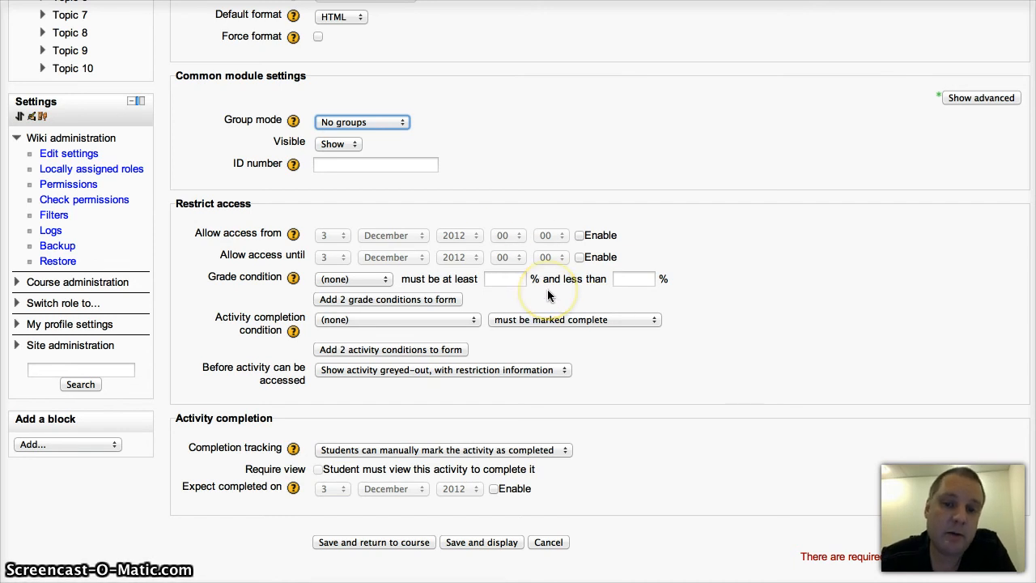
pyautogui.moveTo(678, 305)
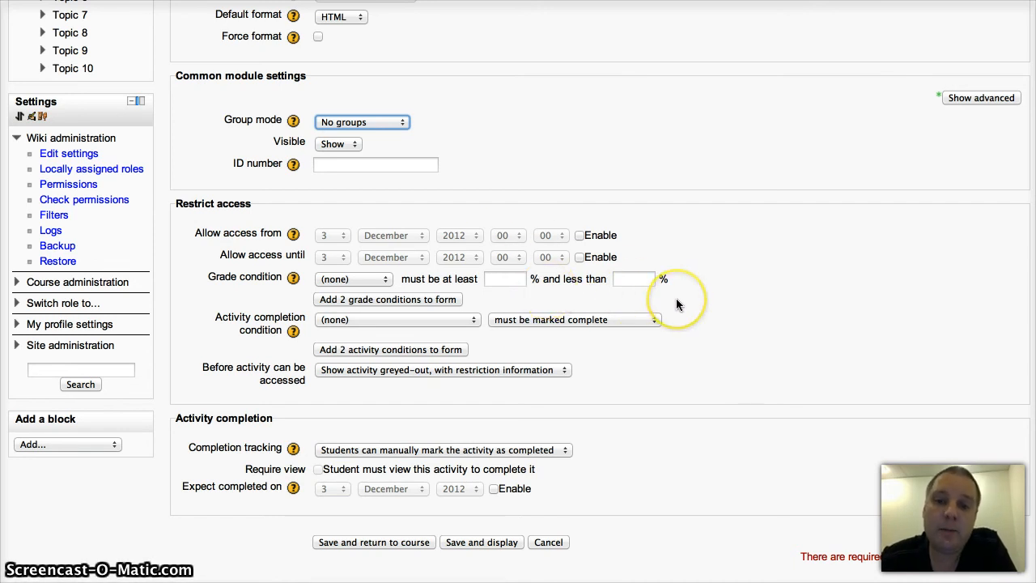
pyautogui.moveTo(613, 348)
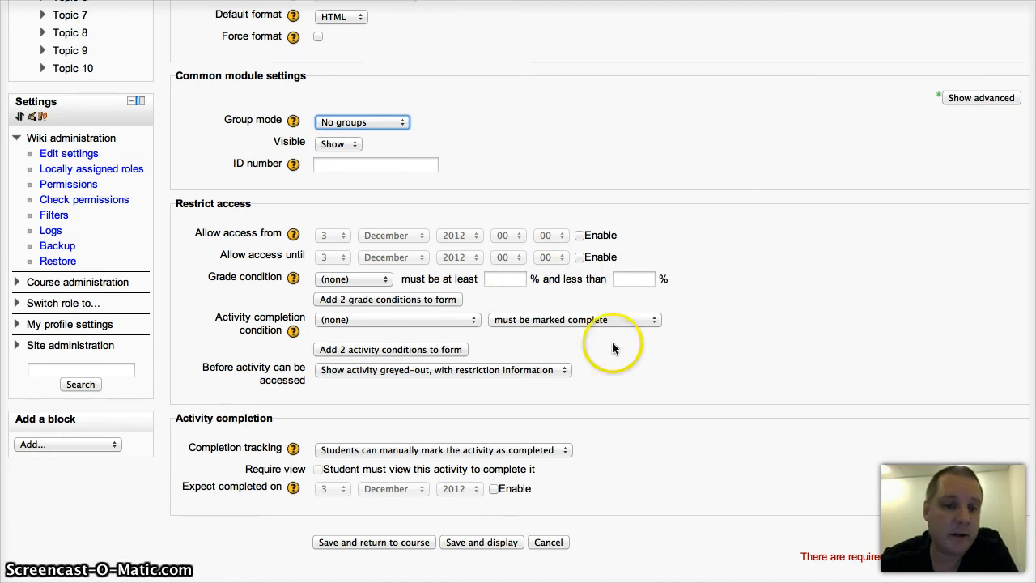
pyautogui.moveTo(578, 464)
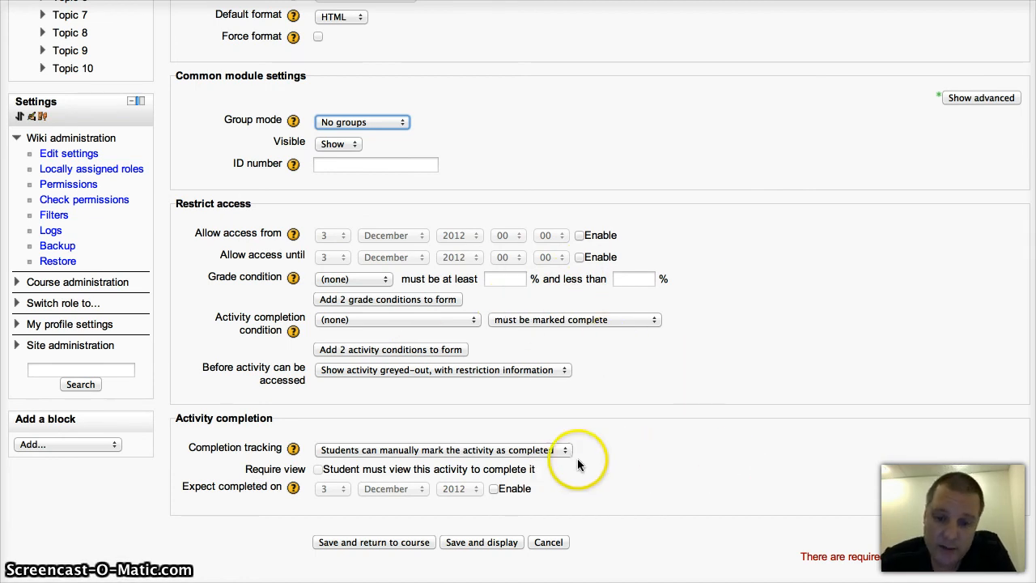
pyautogui.moveTo(473, 459)
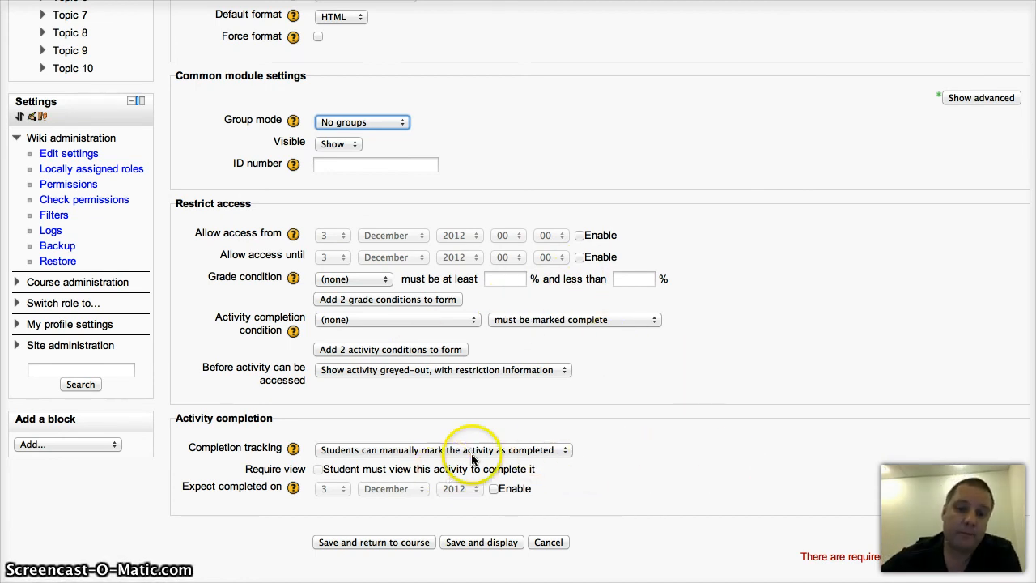
# - Set the test wiki's Completion tracking to 'Do not indicate activity completion'
pyautogui.click(442, 449)
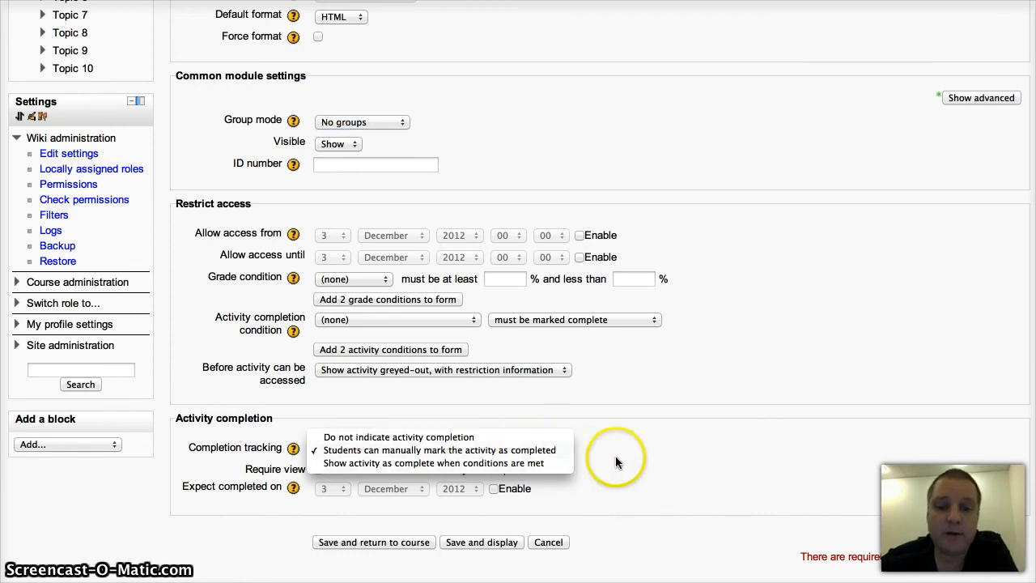
pyautogui.moveTo(618, 462)
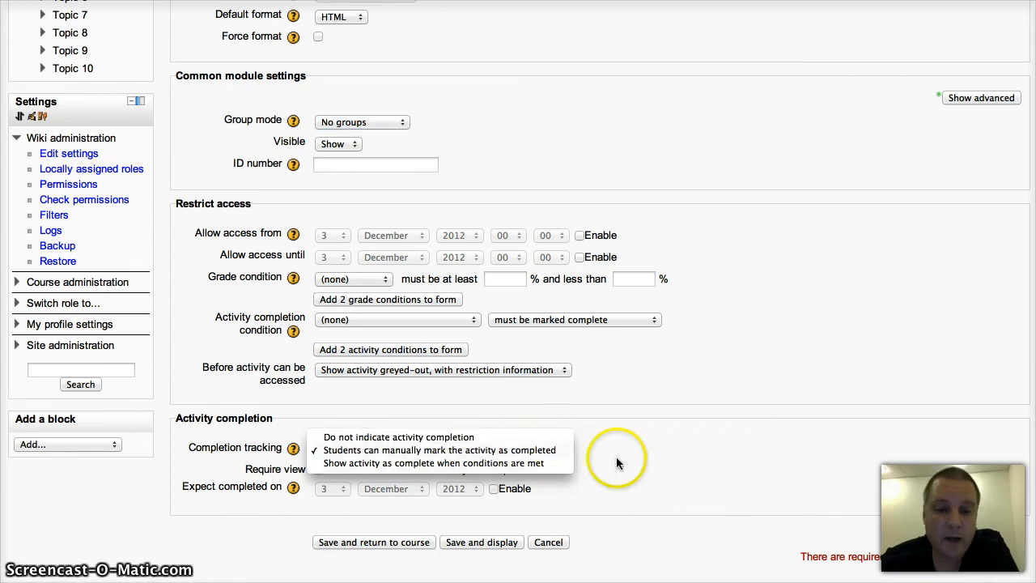
pyautogui.moveTo(578, 458)
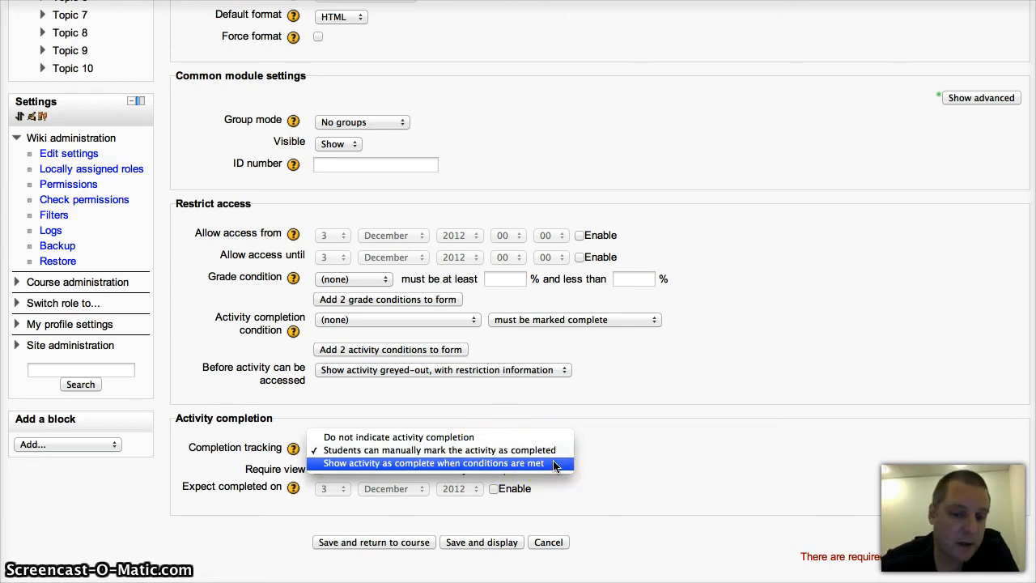
pyautogui.click(434, 462)
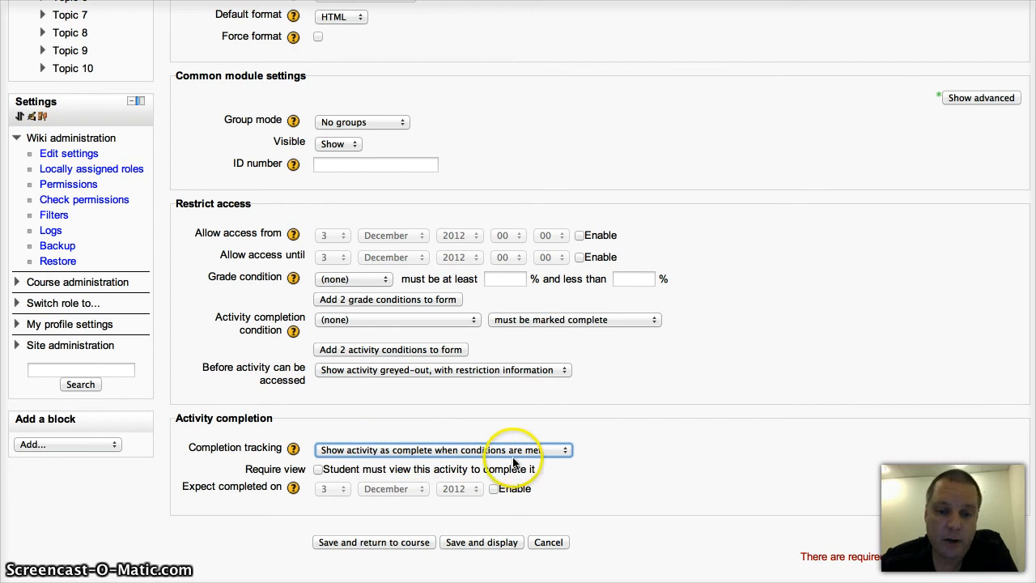
pyautogui.click(318, 469)
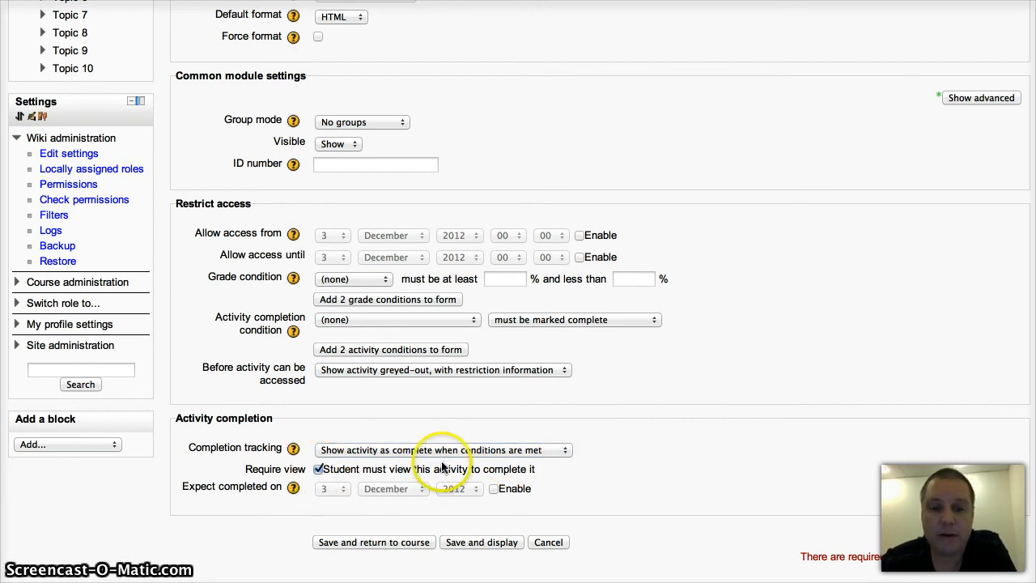
pyautogui.click(442, 449)
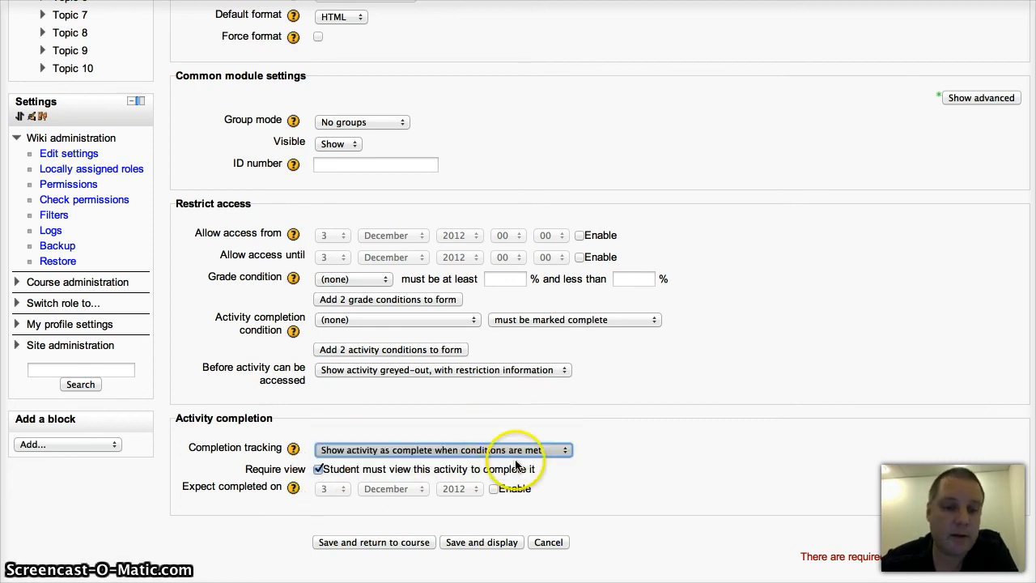
pyautogui.click(443, 449)
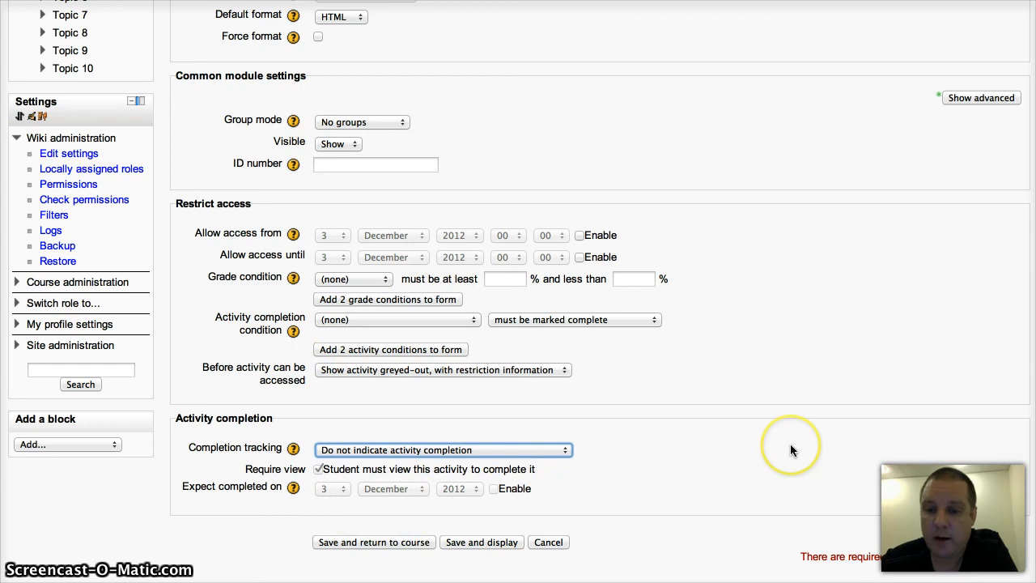
pyautogui.moveTo(481, 541)
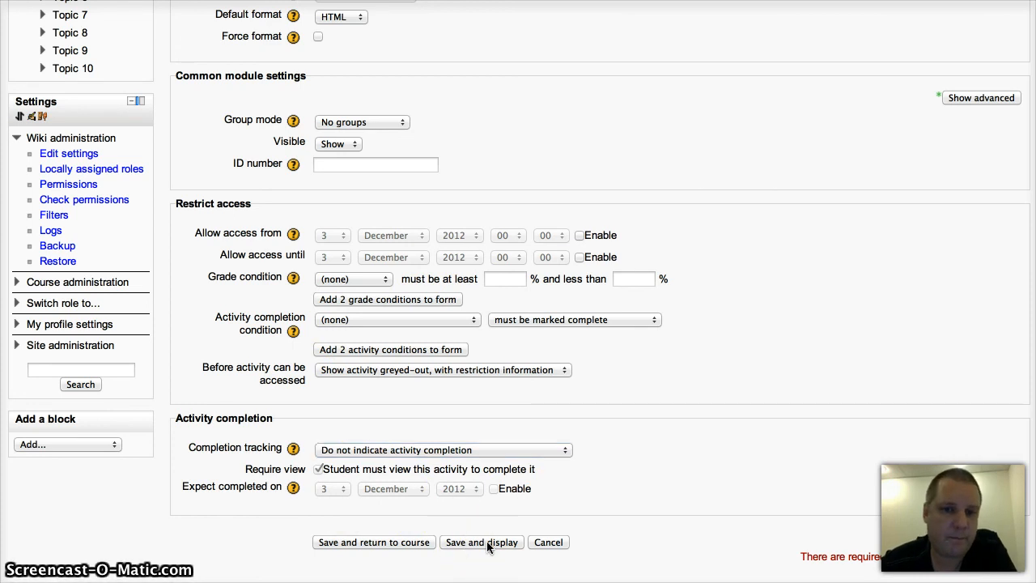
# - Save the wiki settings with 'Save and display' to return to the test wiki page
pyautogui.click(481, 542)
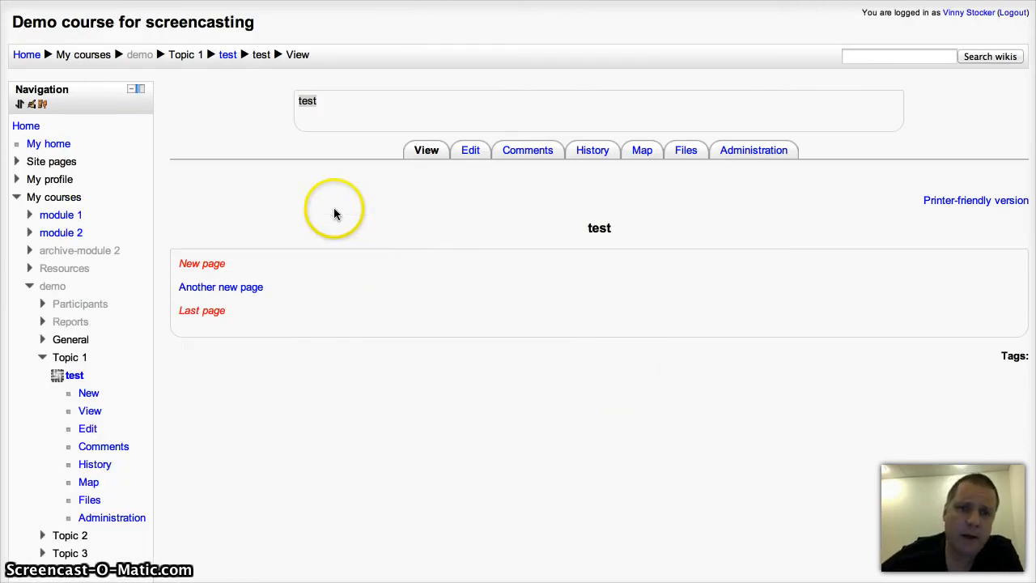
pyautogui.moveTo(352, 262)
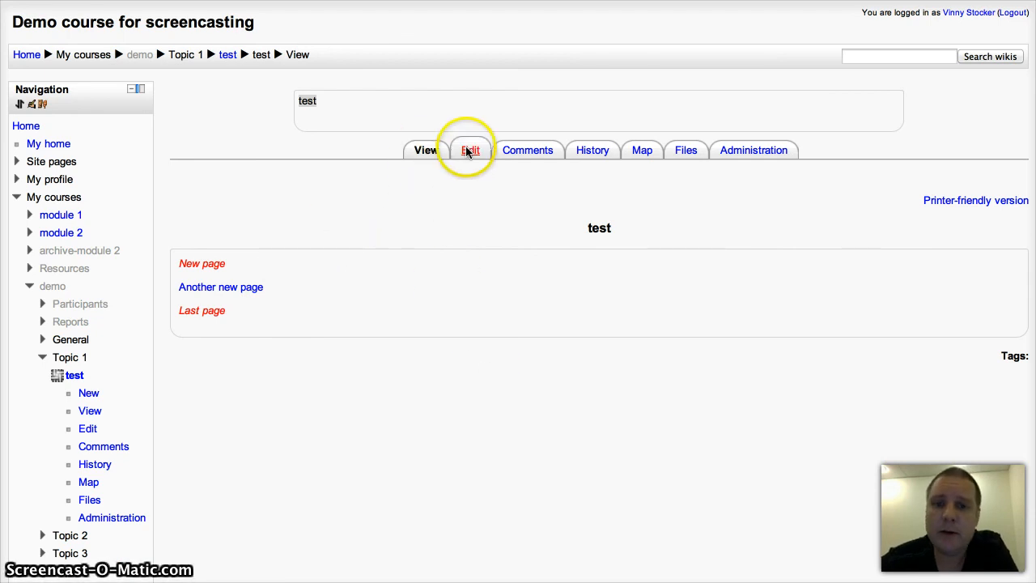
# - Edit the test page and add a [[Very last page]] link below the three existing links
pyautogui.click(470, 150)
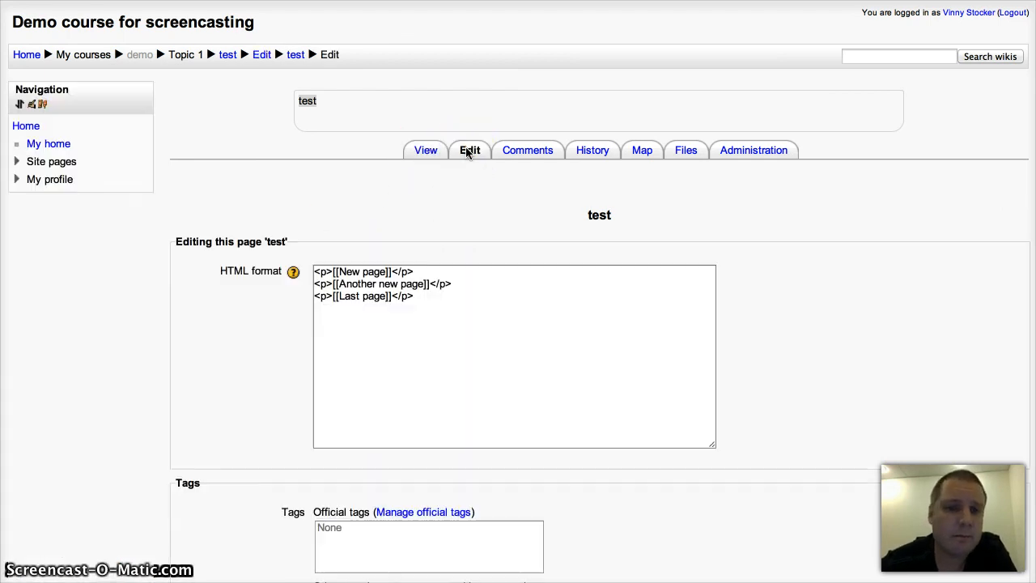
pyautogui.click(17, 197)
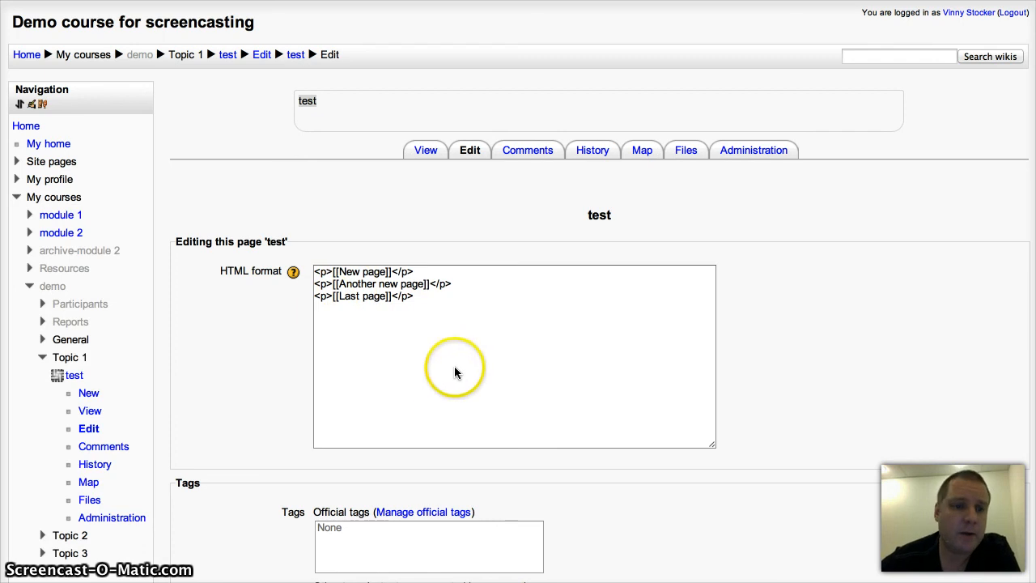
pyautogui.moveTo(452, 377)
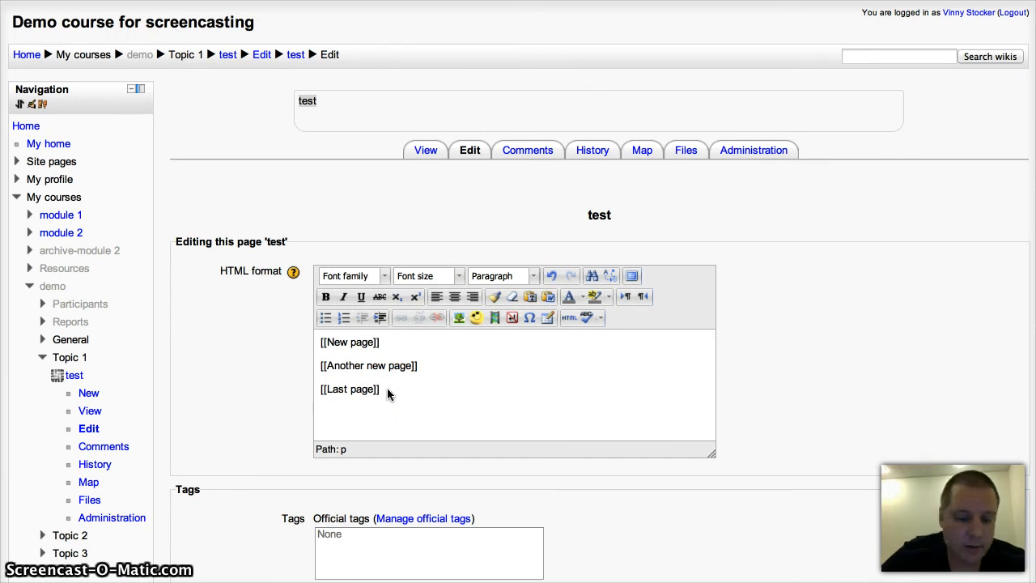
pyautogui.write('{')
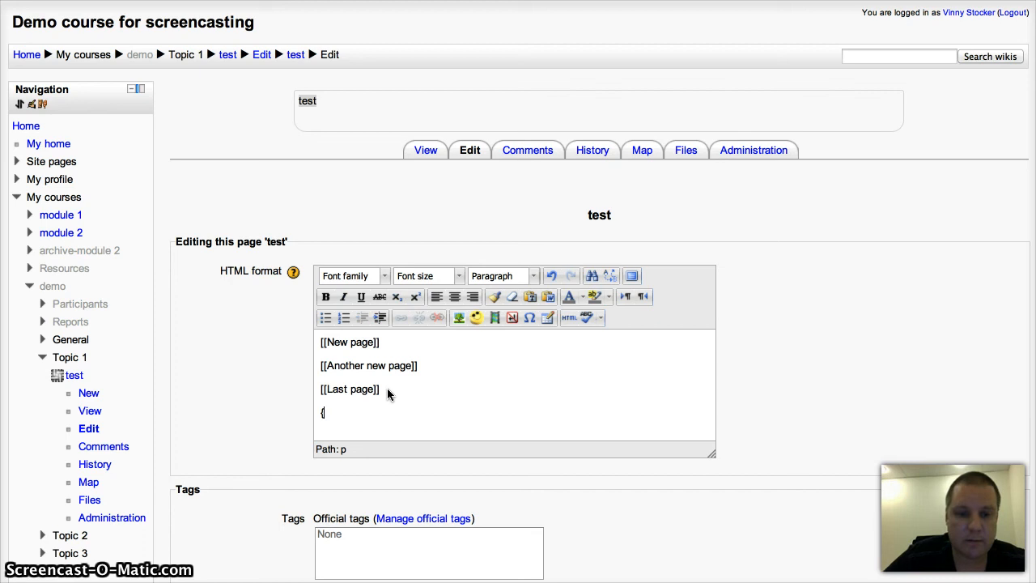
pyautogui.write('[[Very la')
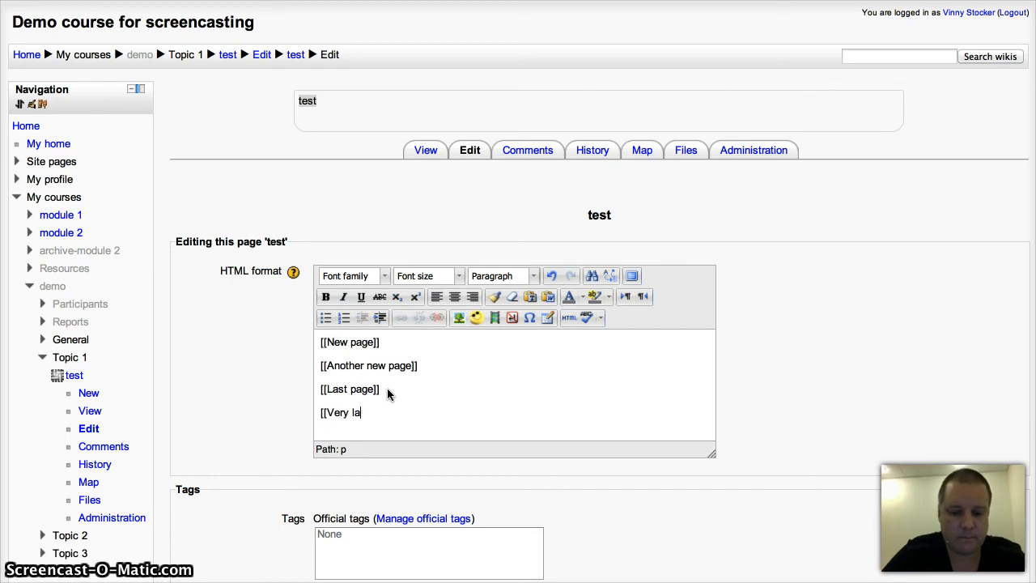
pyautogui.write('st page]]')
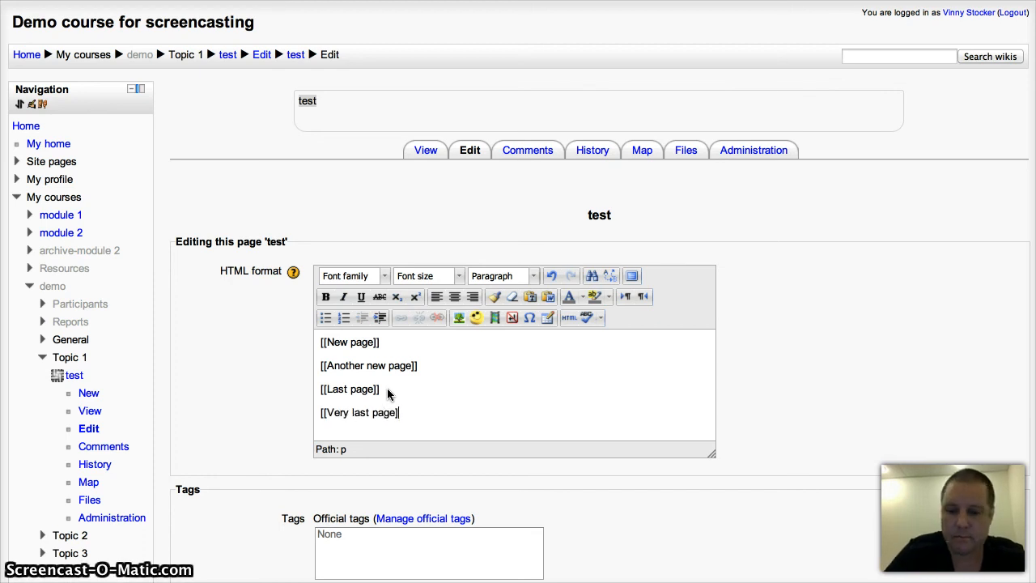
pyautogui.scroll(-3)
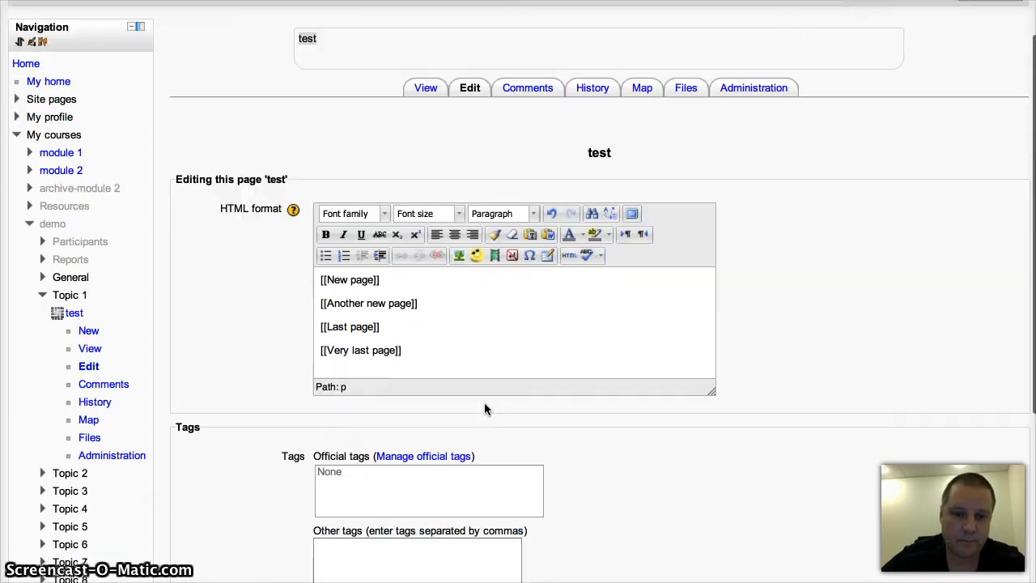
pyautogui.scroll(-3)
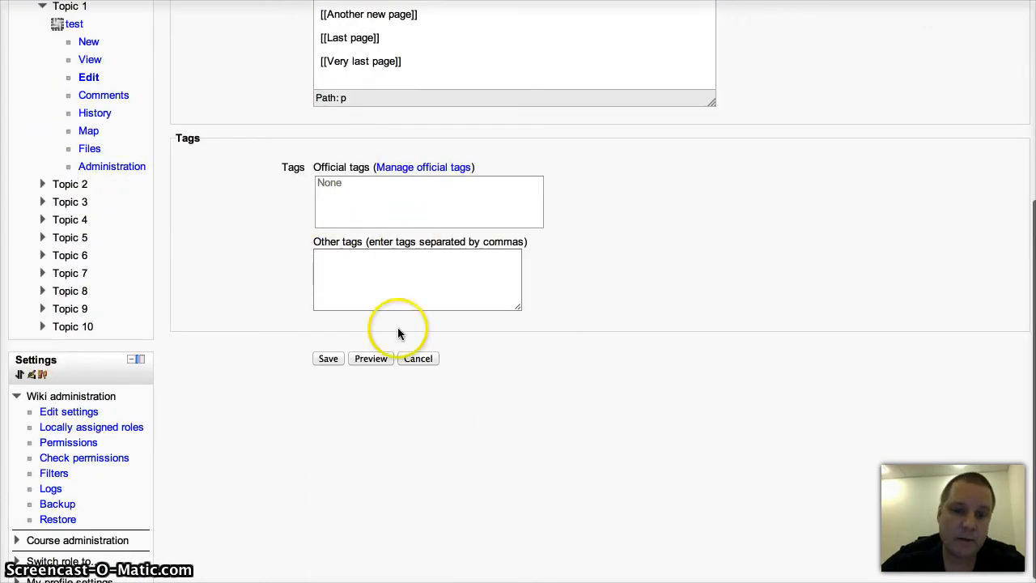
pyautogui.moveTo(330, 358)
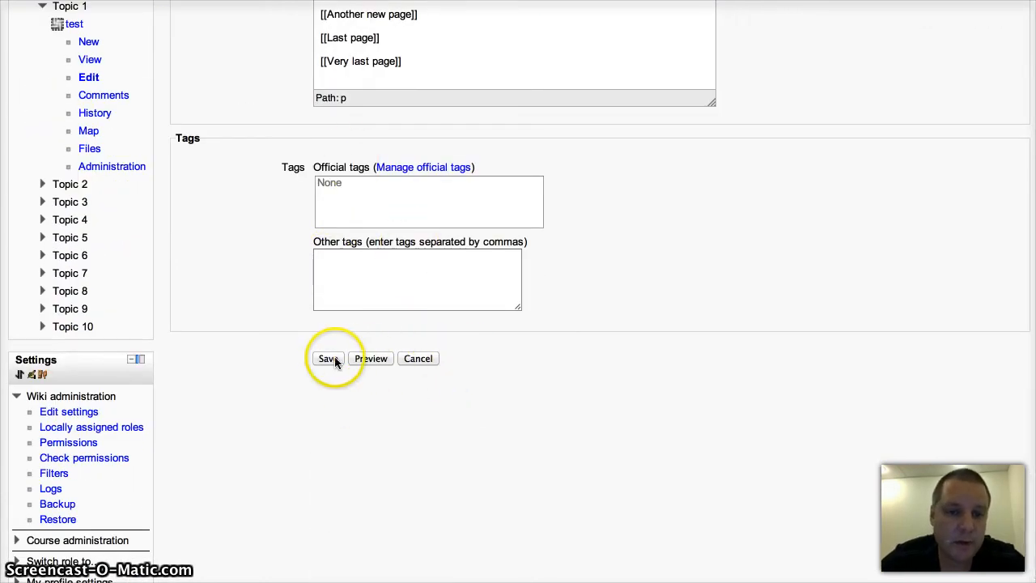
# - Save the edited test page so it lists four links, including Very last page
pyautogui.click(328, 358)
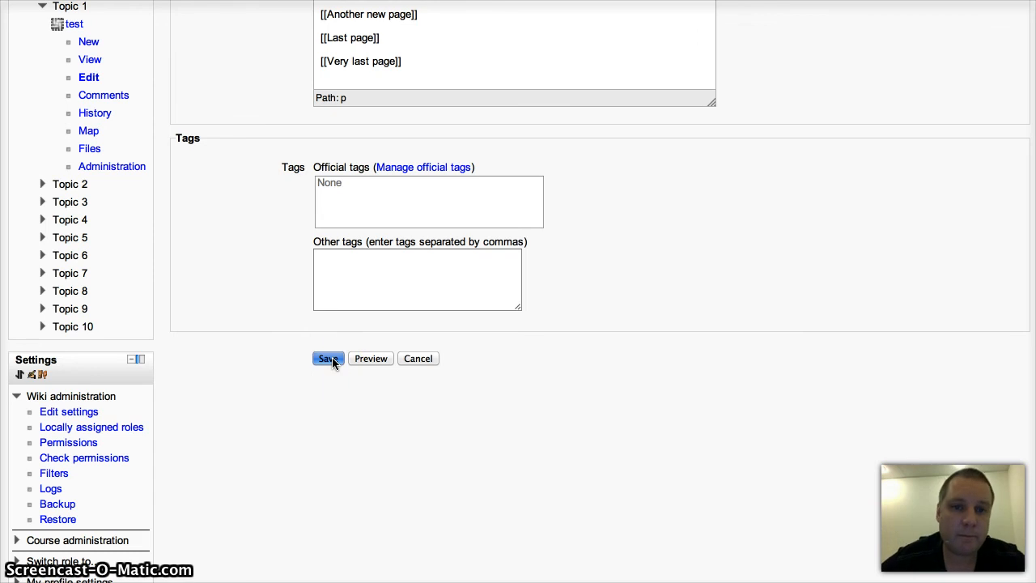
pyautogui.click(327, 359)
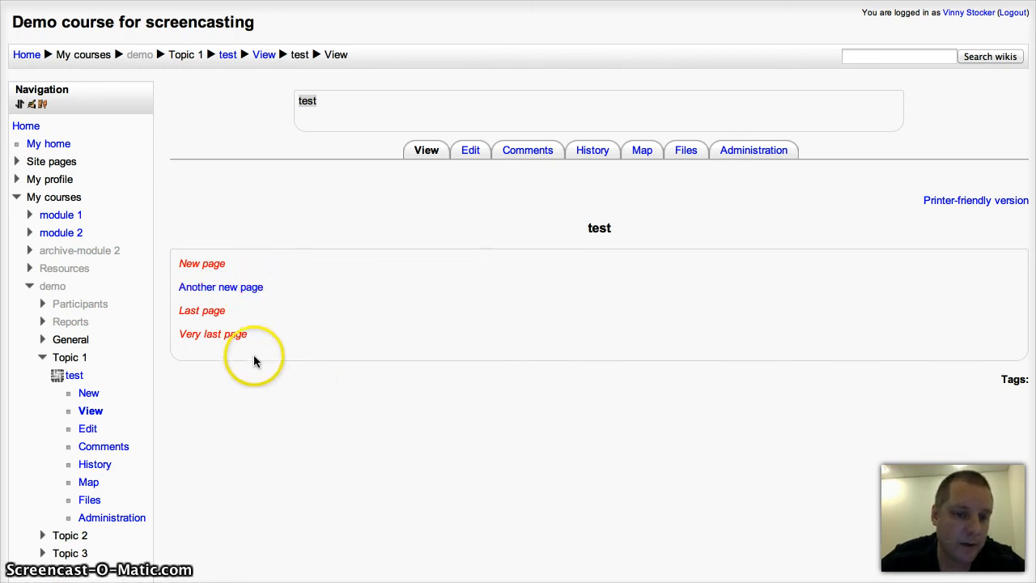
pyautogui.moveTo(213, 333)
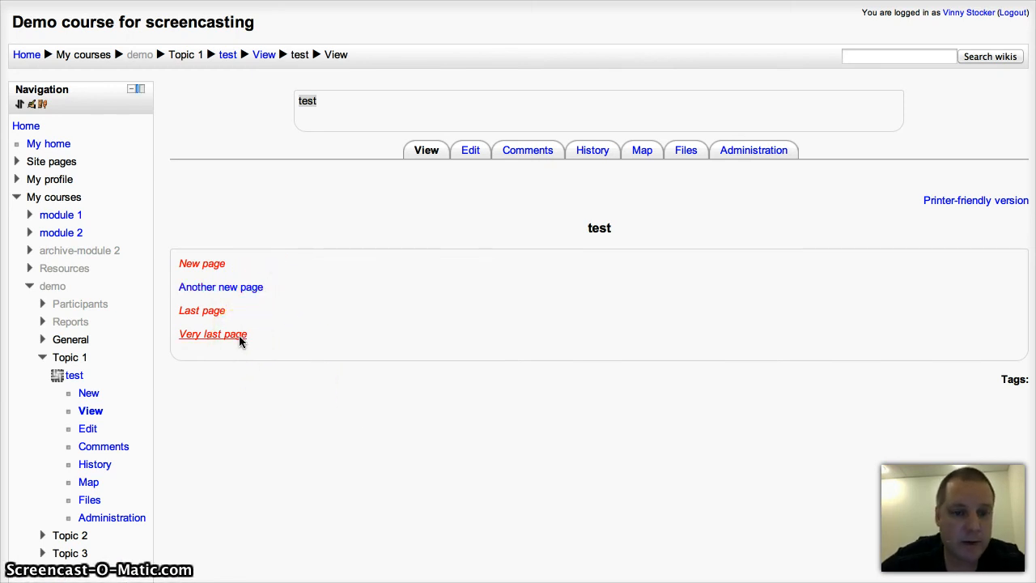
# - Create the Very last page wiki page in HTML format containing 'New content'
pyautogui.click(213, 333)
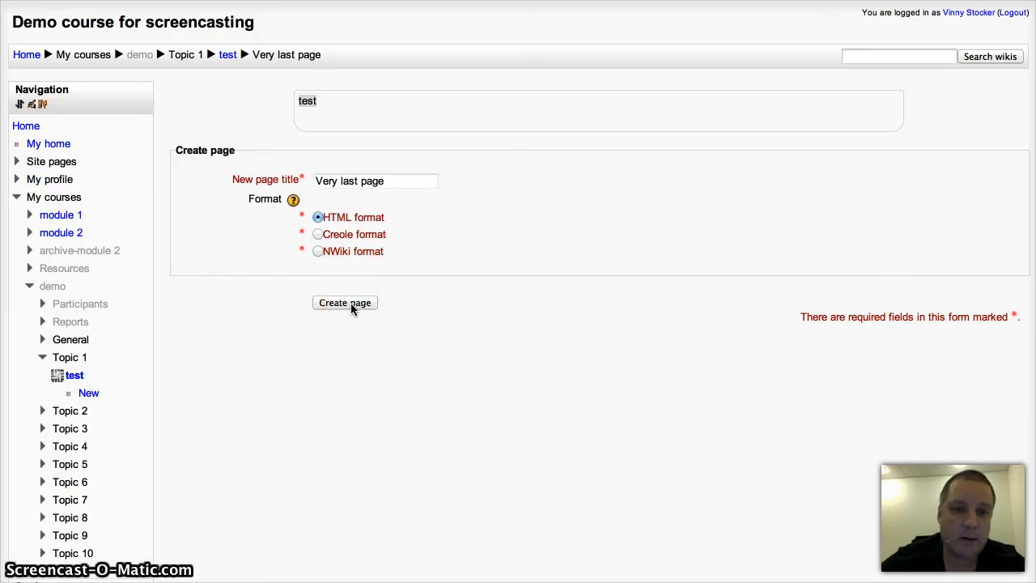
pyautogui.click(345, 302)
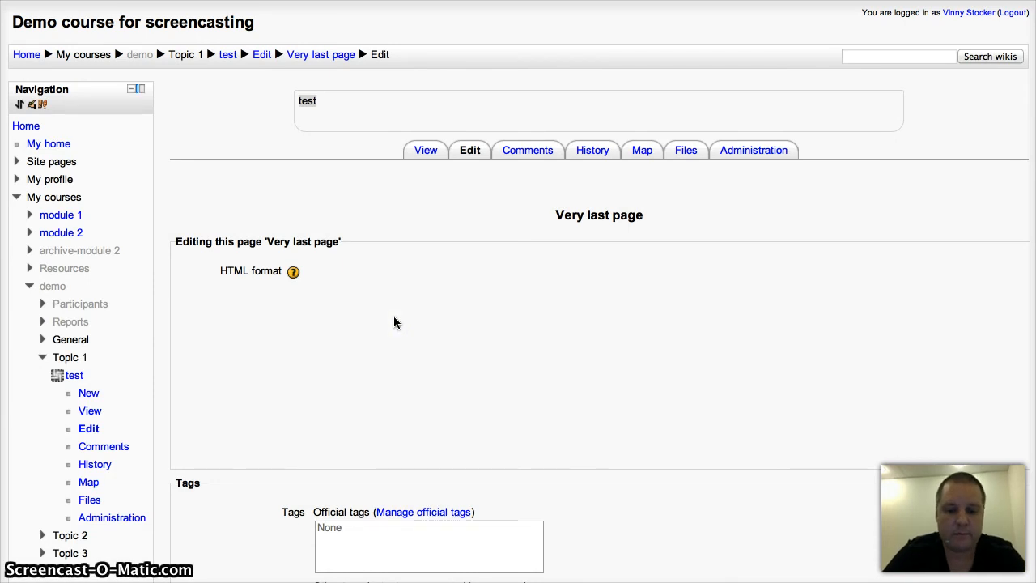
pyautogui.write('New cont')
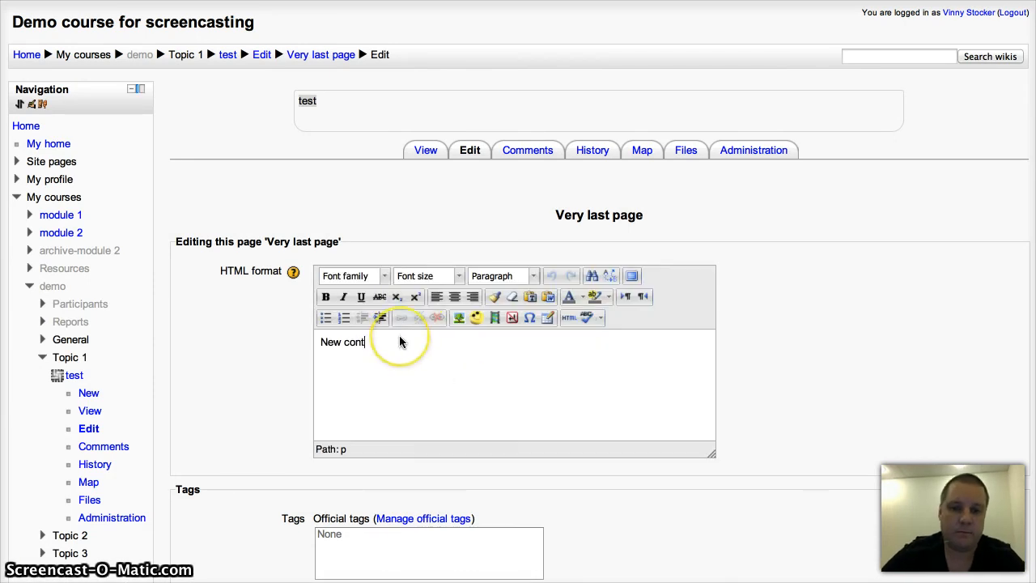
pyautogui.scroll(-3)
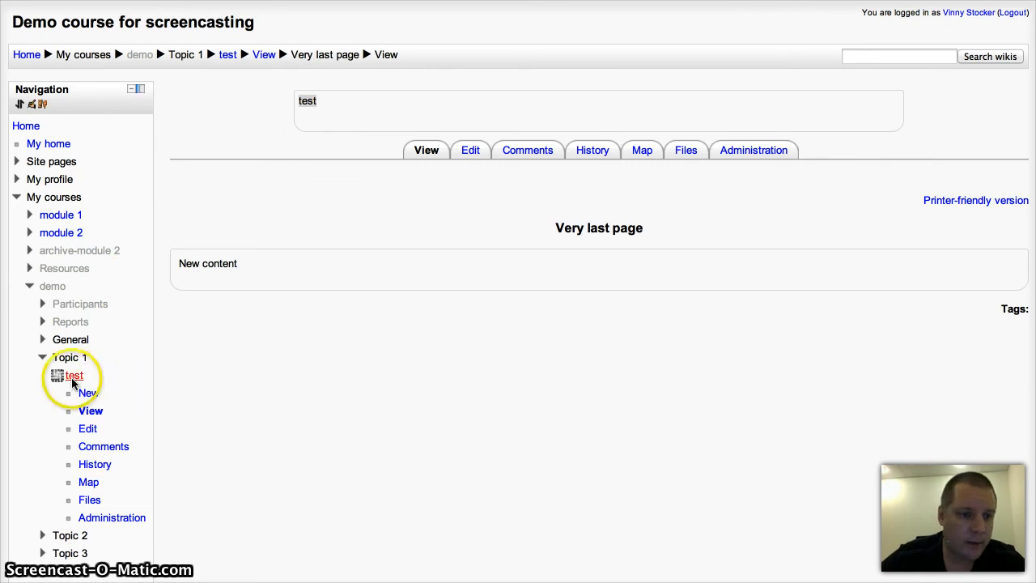
# - Return to the test wiki page, where Very last page now appears as an existing link
pyautogui.click(74, 375)
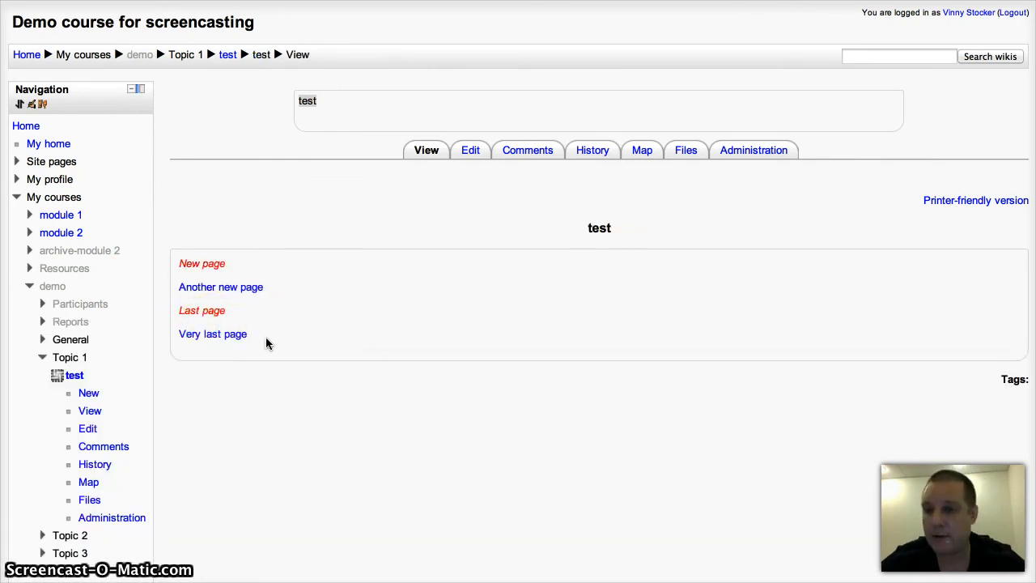
pyautogui.moveTo(373, 330)
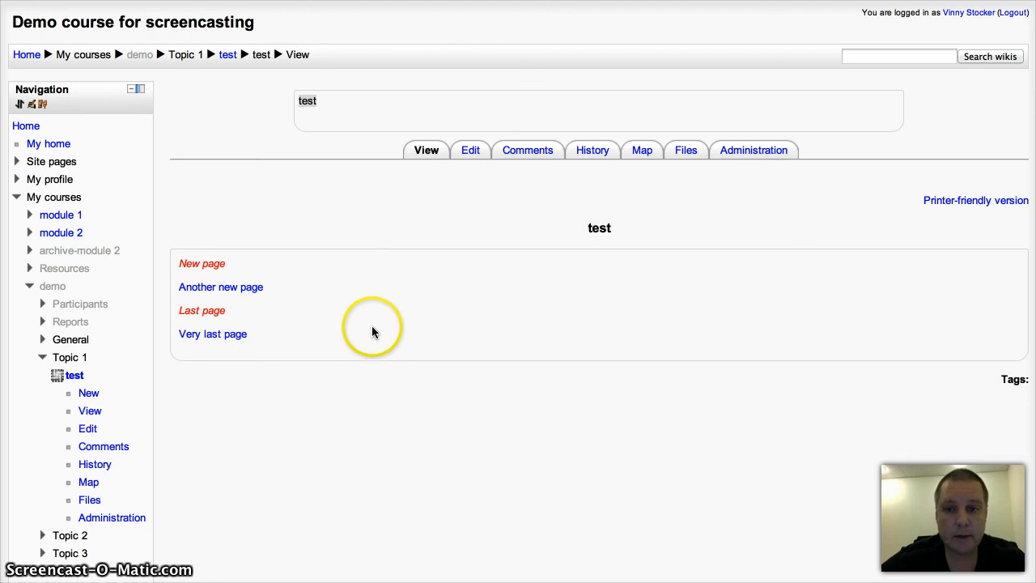
pyautogui.moveTo(516, 289)
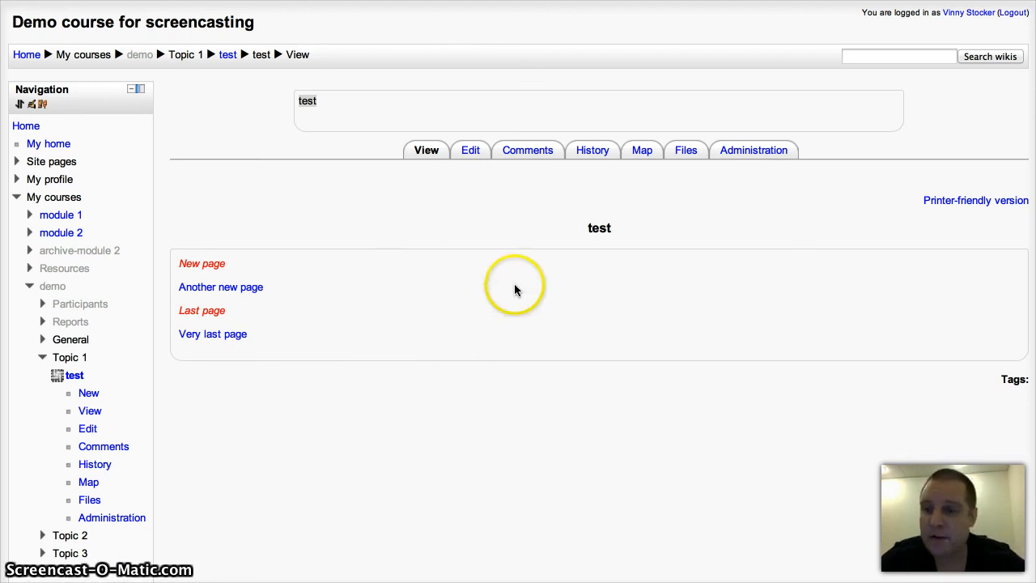
pyautogui.moveTo(435, 347)
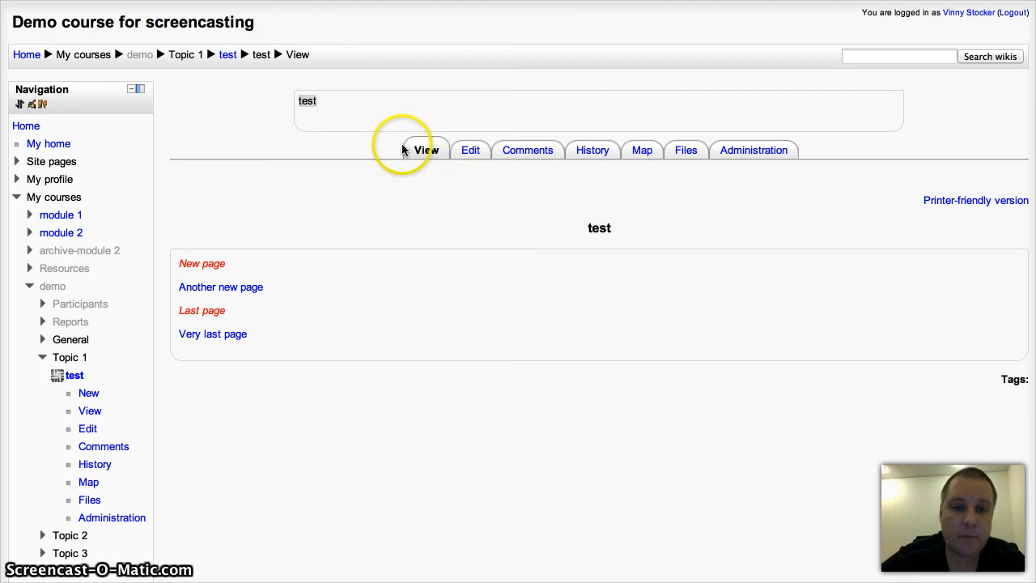
pyautogui.moveTo(279, 382)
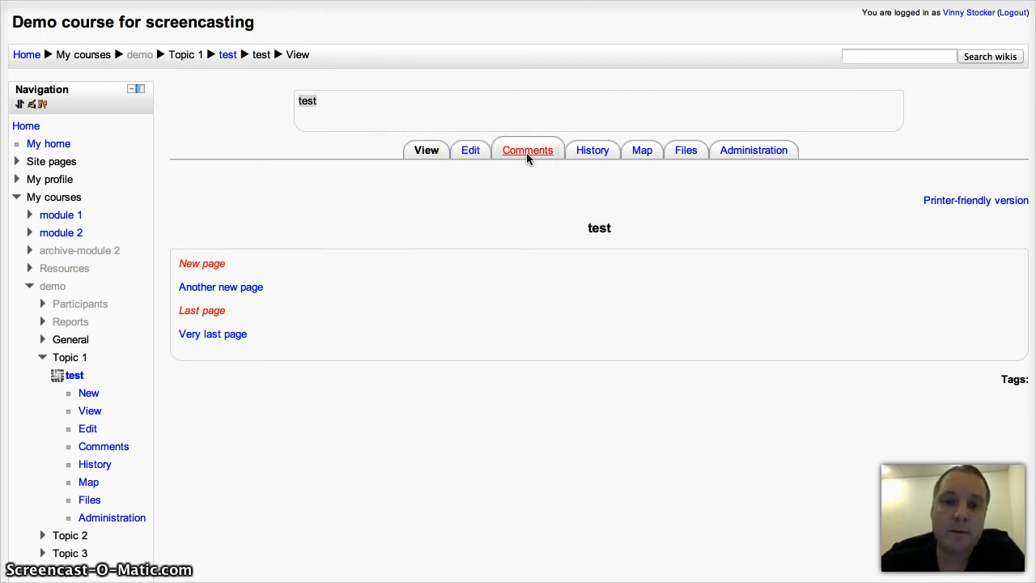
# - Open the test page's empty Comments area and start a new comment form
pyautogui.click(527, 150)
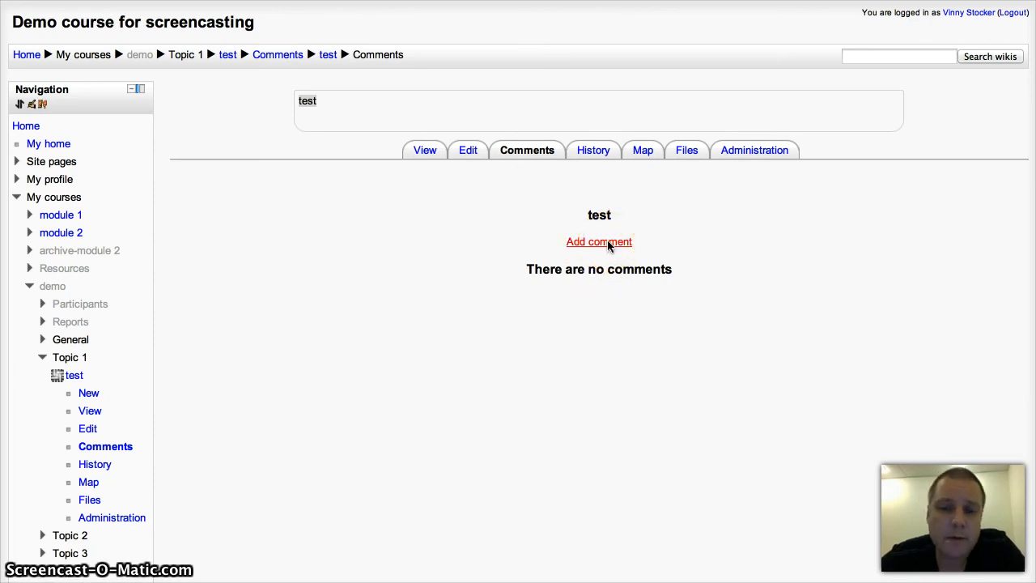
pyautogui.click(598, 241)
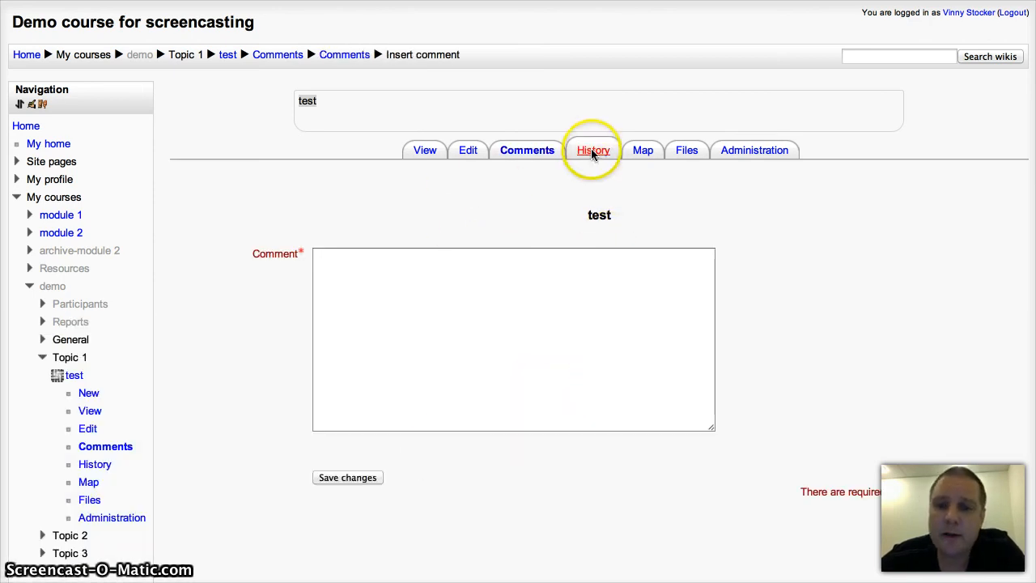
# - Compare version 1 against version 3 in the test page's history, highlighting the added links
pyautogui.click(594, 150)
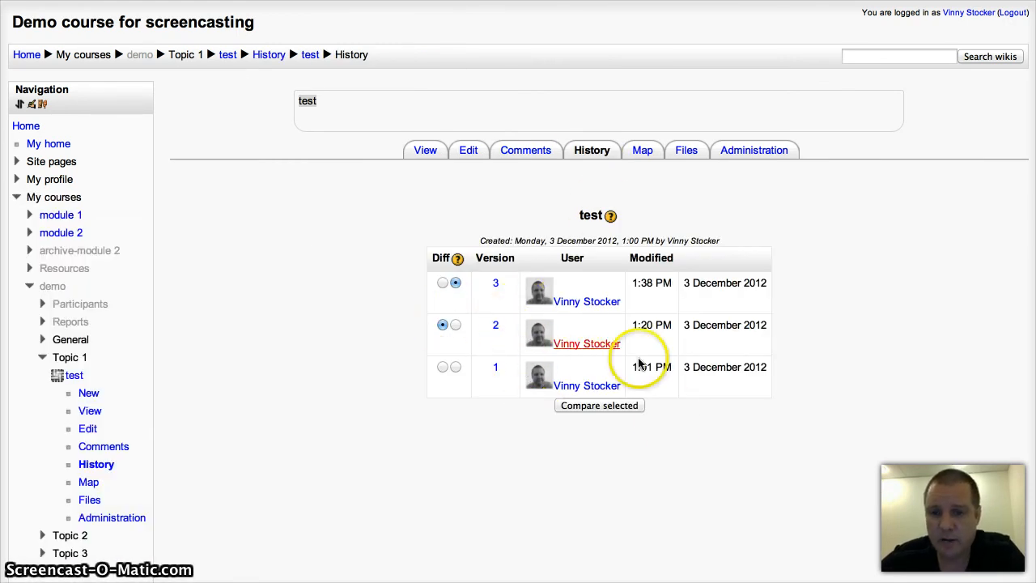
pyautogui.moveTo(668, 419)
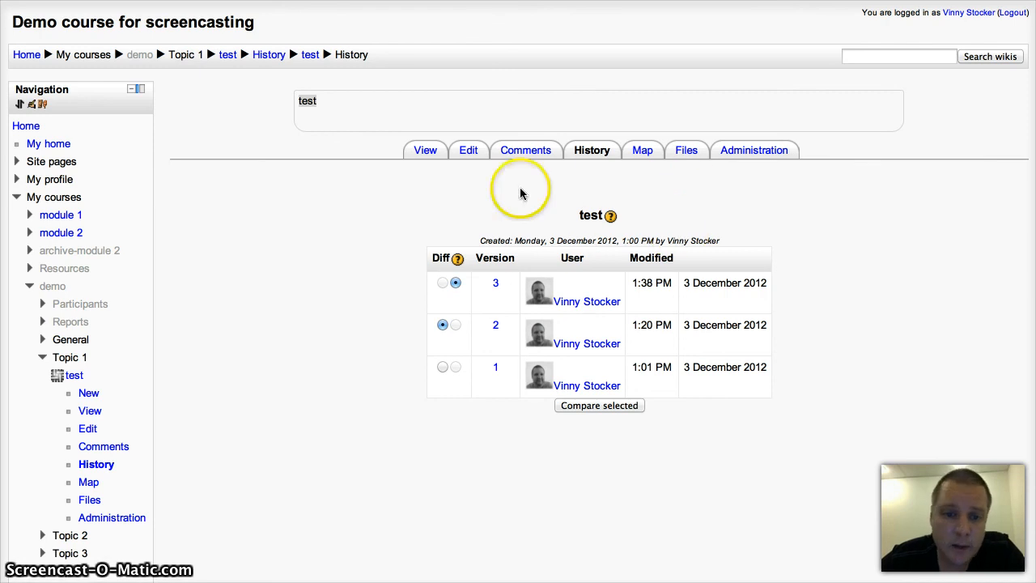
pyautogui.click(442, 365)
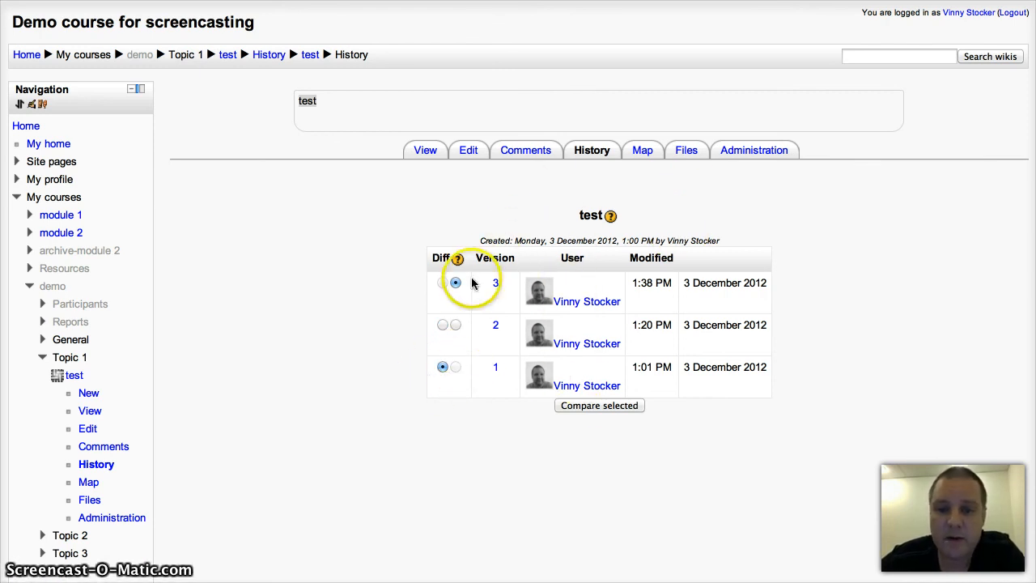
pyautogui.click(442, 281)
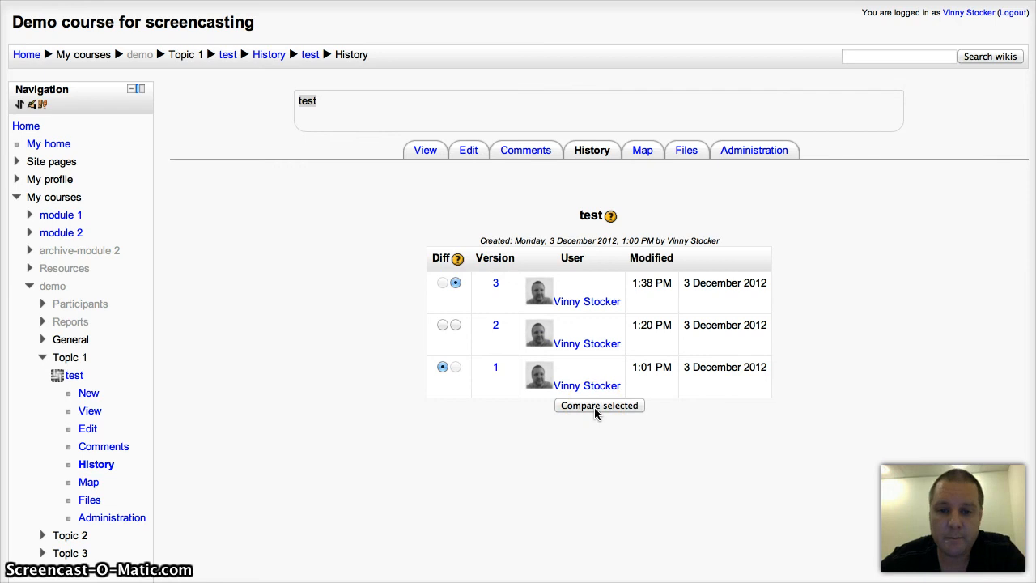
pyautogui.click(599, 404)
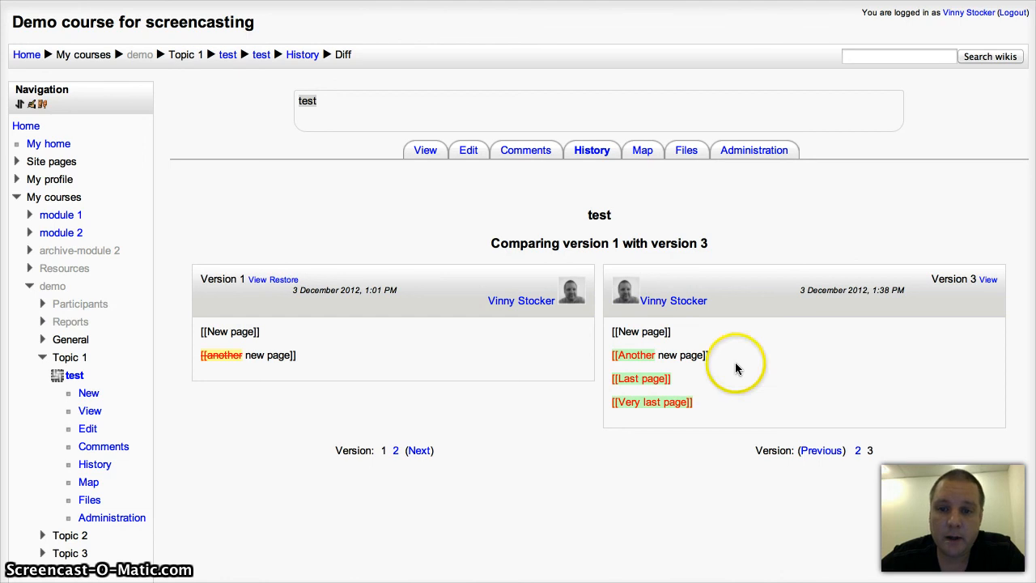
pyautogui.moveTo(761, 223)
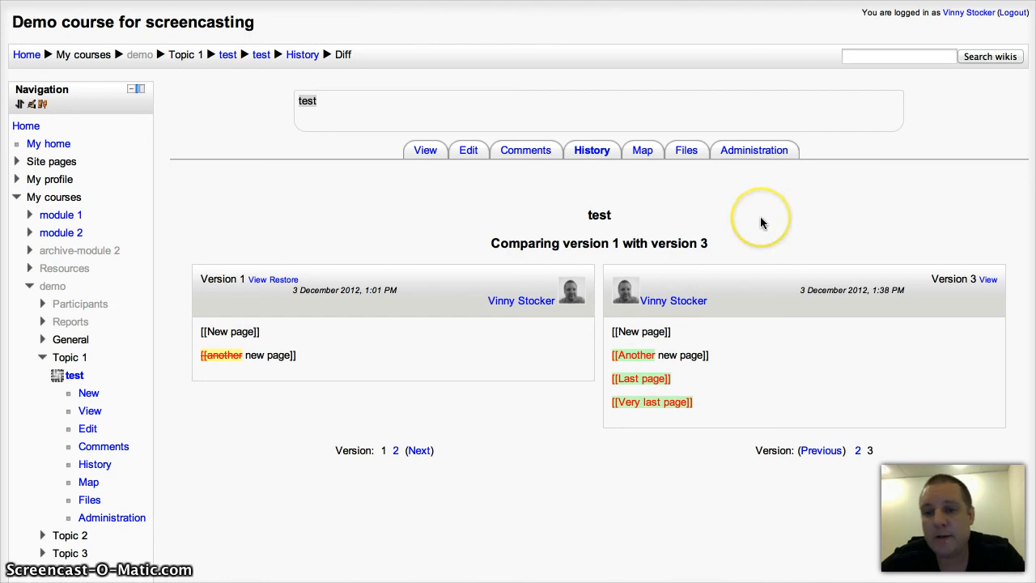
pyautogui.moveTo(736, 227)
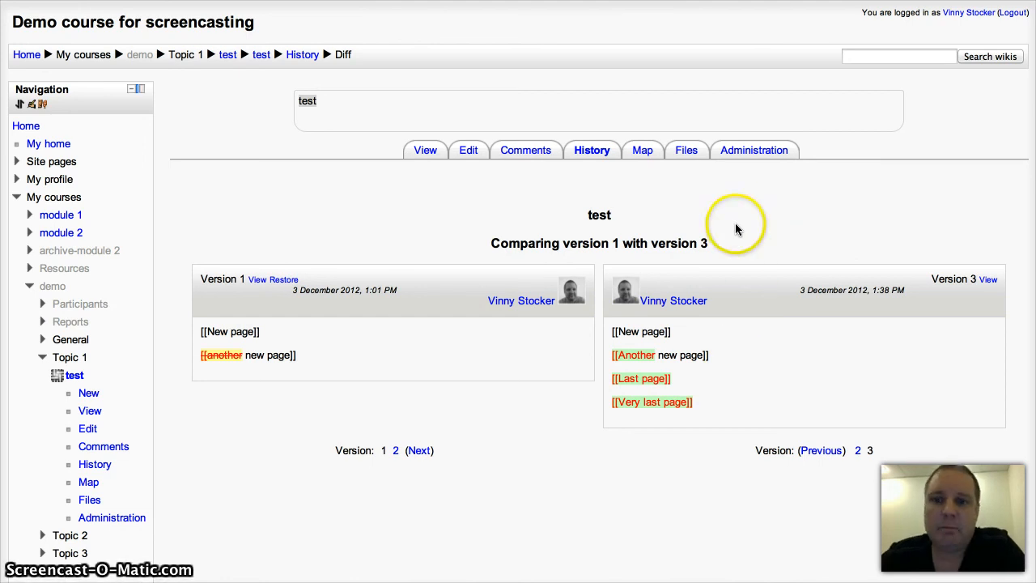
pyautogui.moveTo(725, 213)
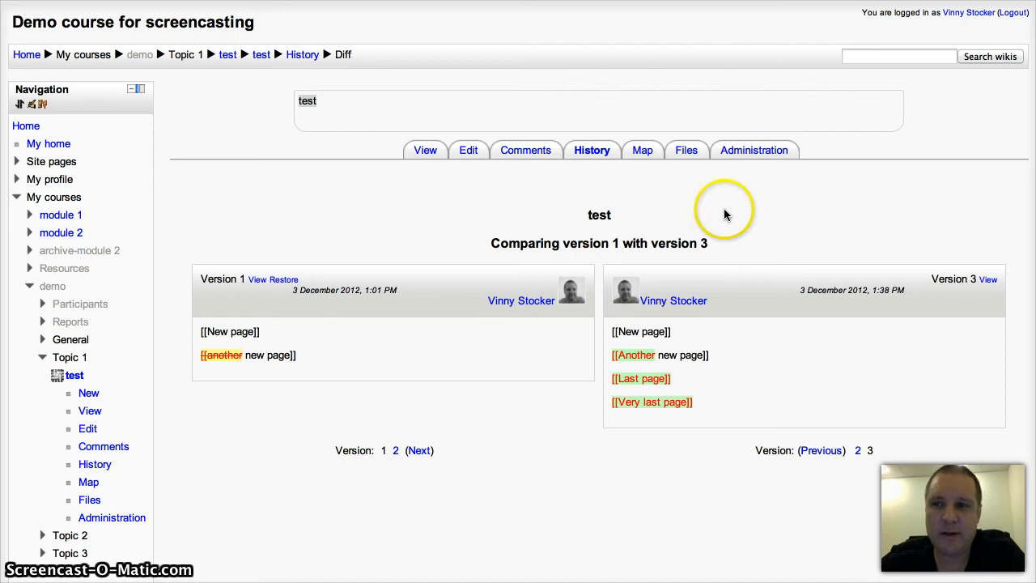
pyautogui.moveTo(651, 178)
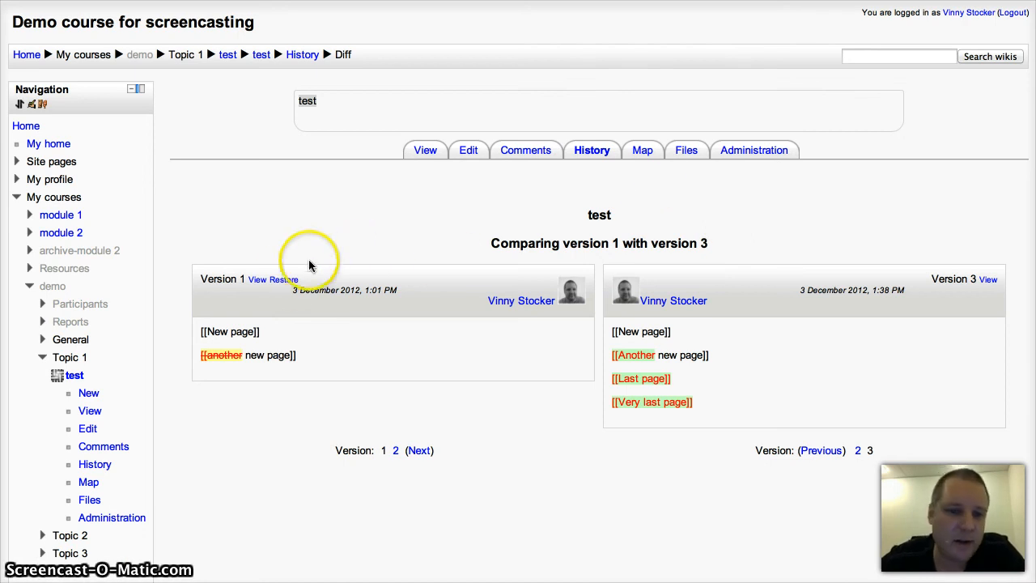
pyautogui.moveTo(408, 229)
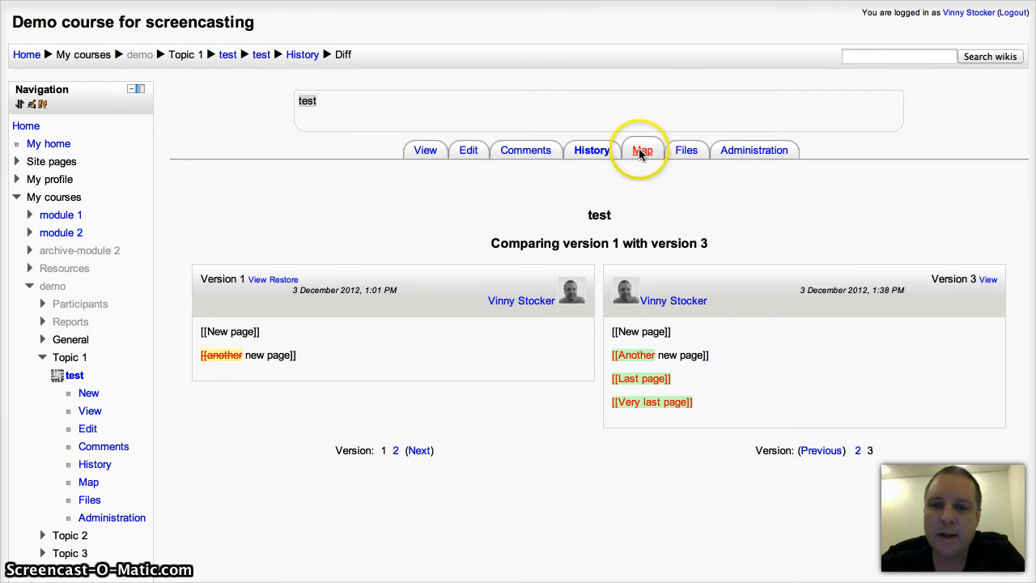
# - Check the wiki map's Orphaned pages and Updated pages views, then open the remove-pages administration
pyautogui.click(641, 149)
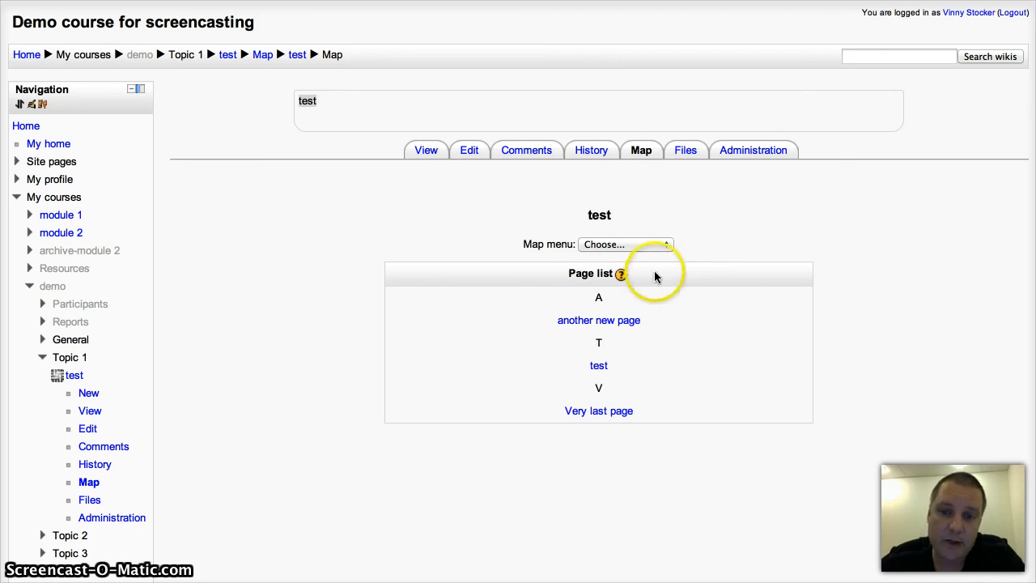
pyautogui.click(625, 244)
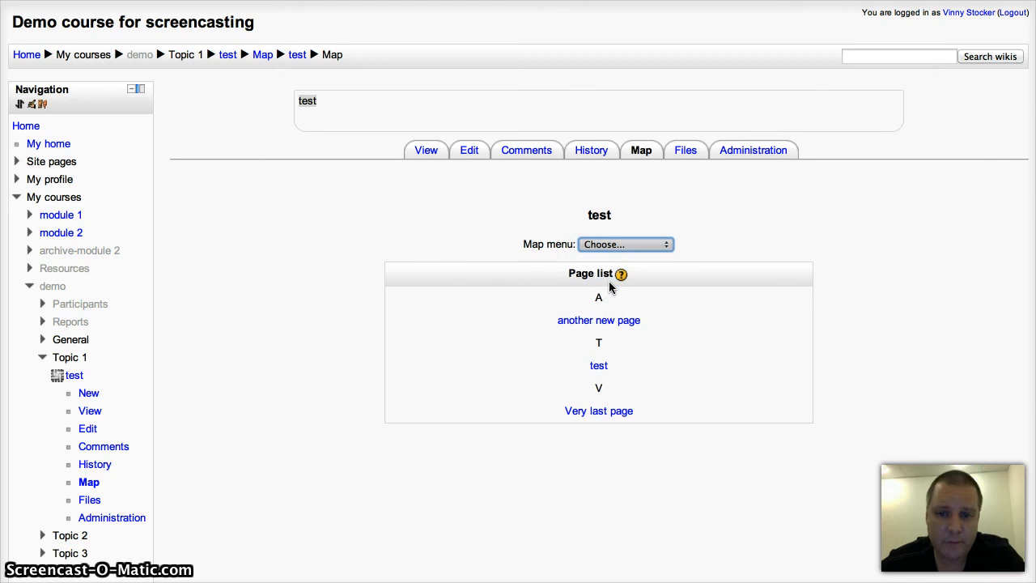
pyautogui.click(625, 243)
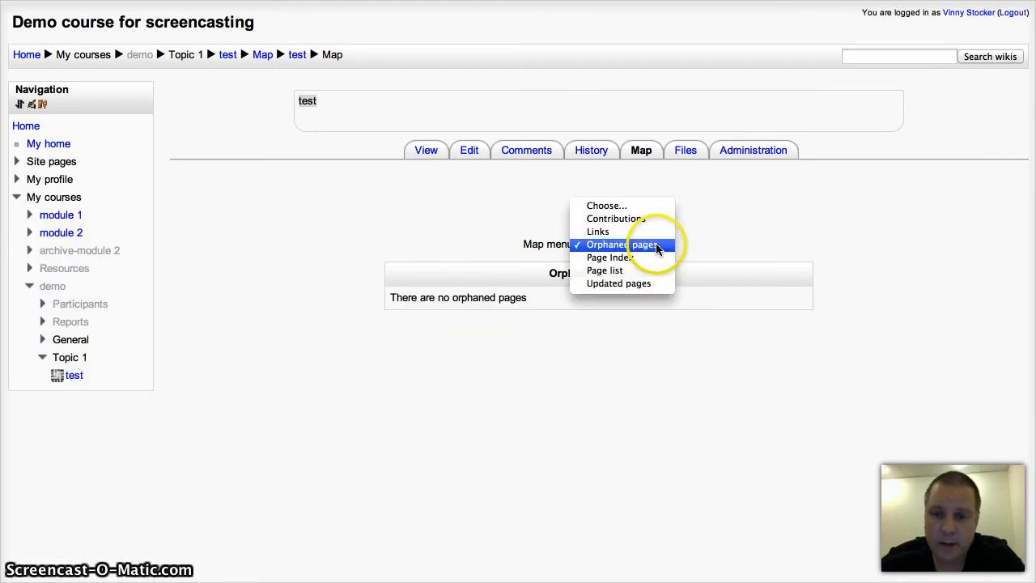
pyautogui.click(623, 244)
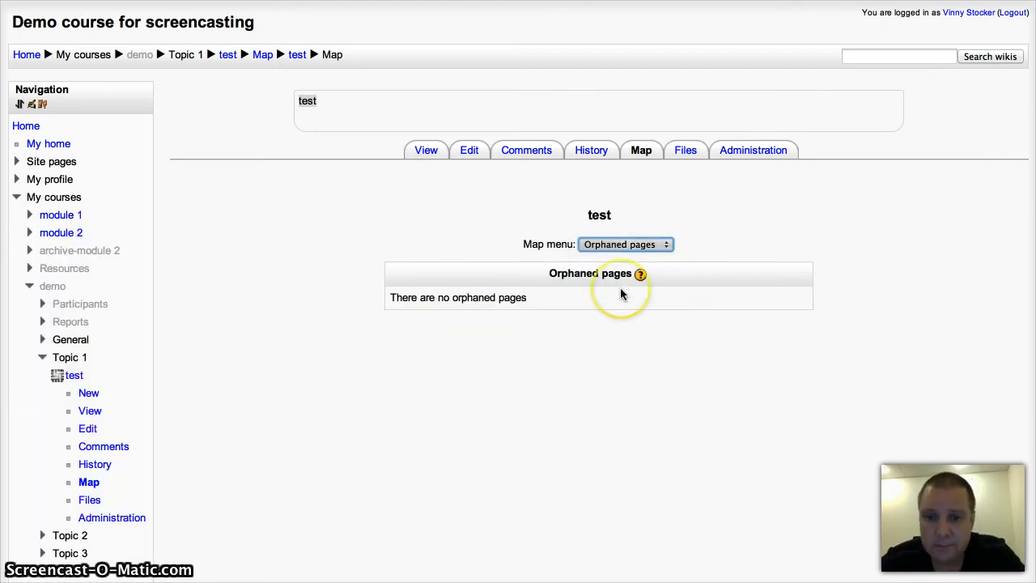
pyautogui.click(625, 243)
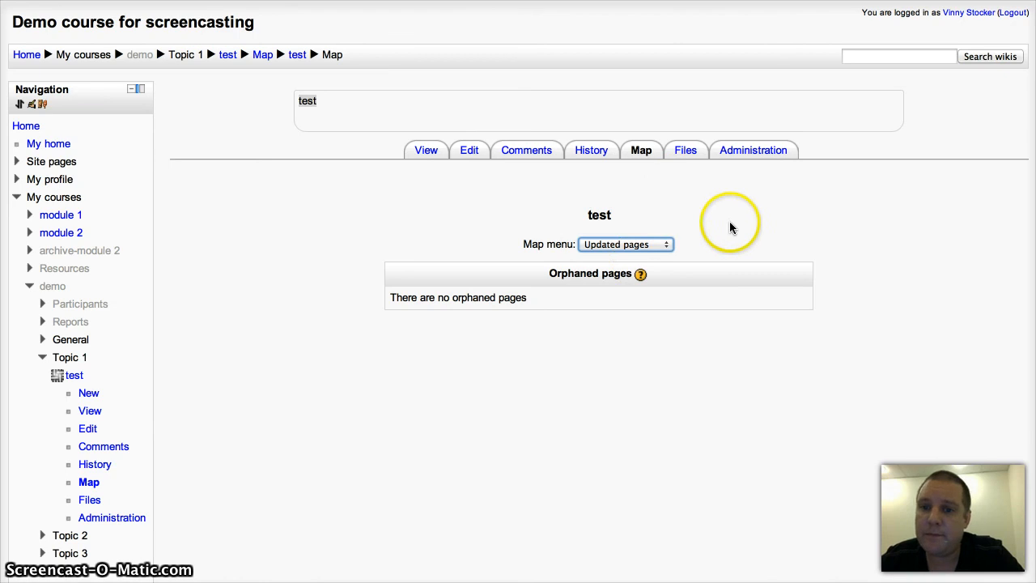
pyautogui.click(751, 150)
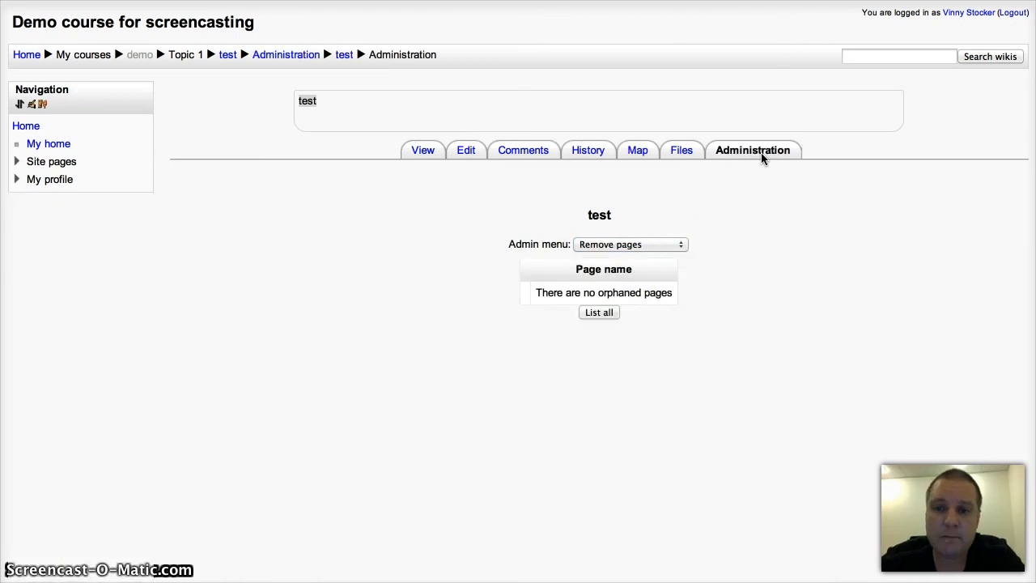
pyautogui.click(630, 244)
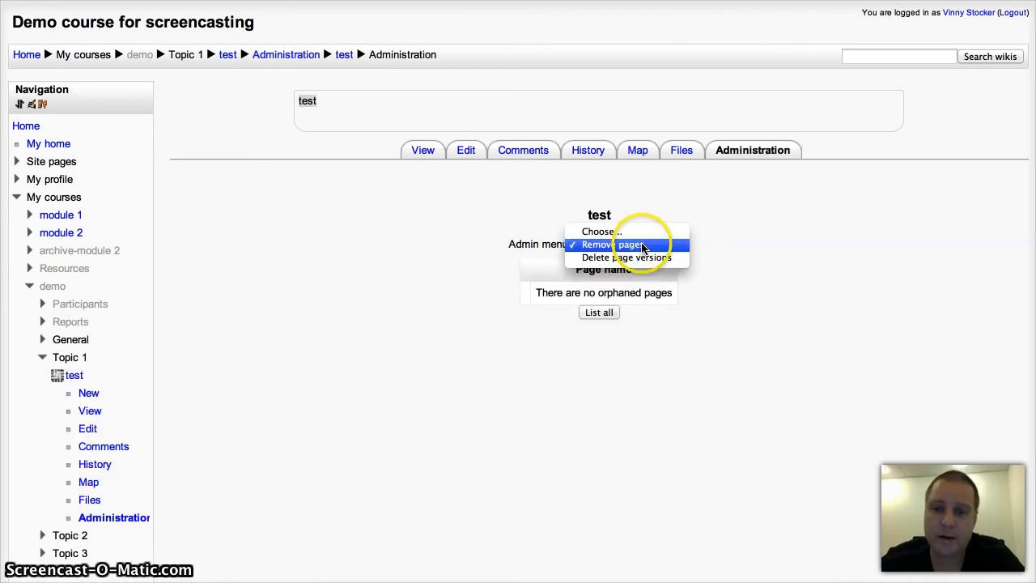
pyautogui.moveTo(710, 257)
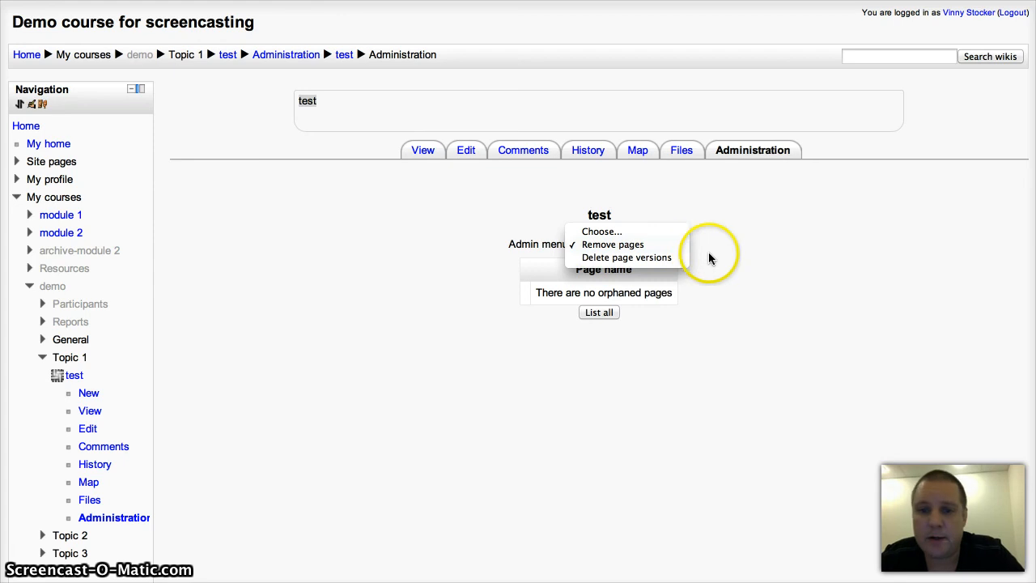
pyautogui.click(625, 244)
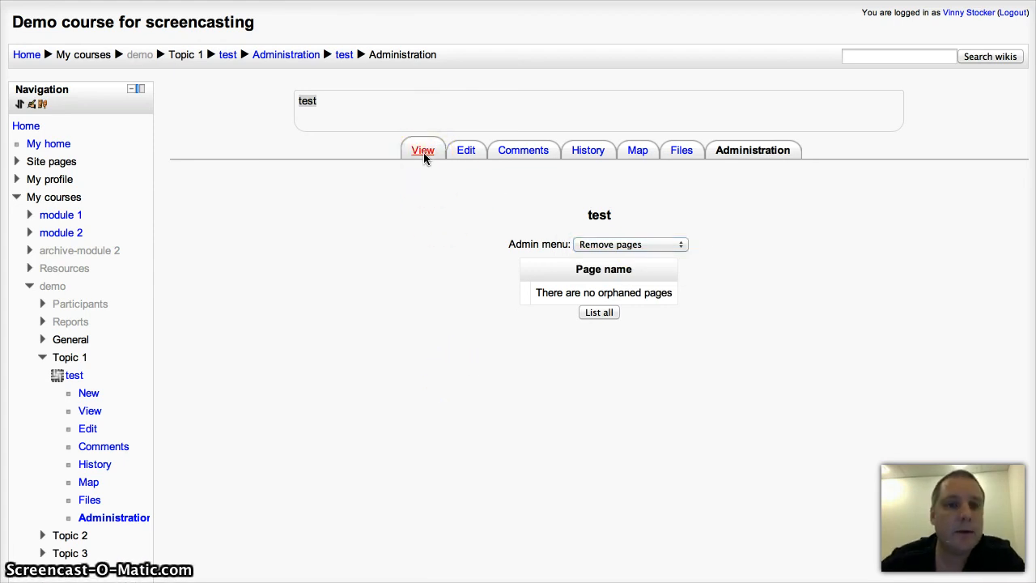
# - View the test page listing New page, Another new page, Last page and Very last page
pyautogui.click(422, 150)
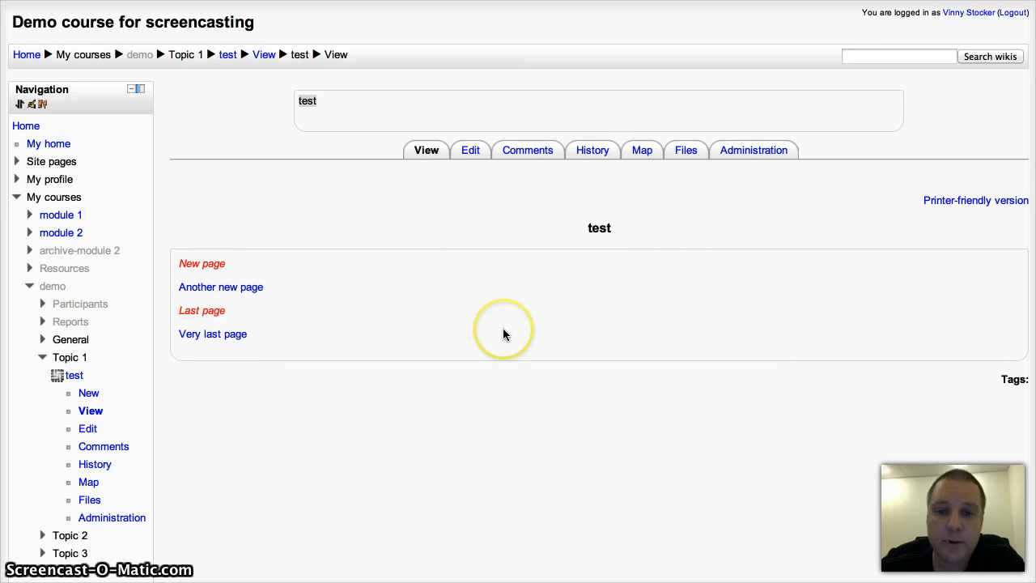
pyautogui.moveTo(656, 406)
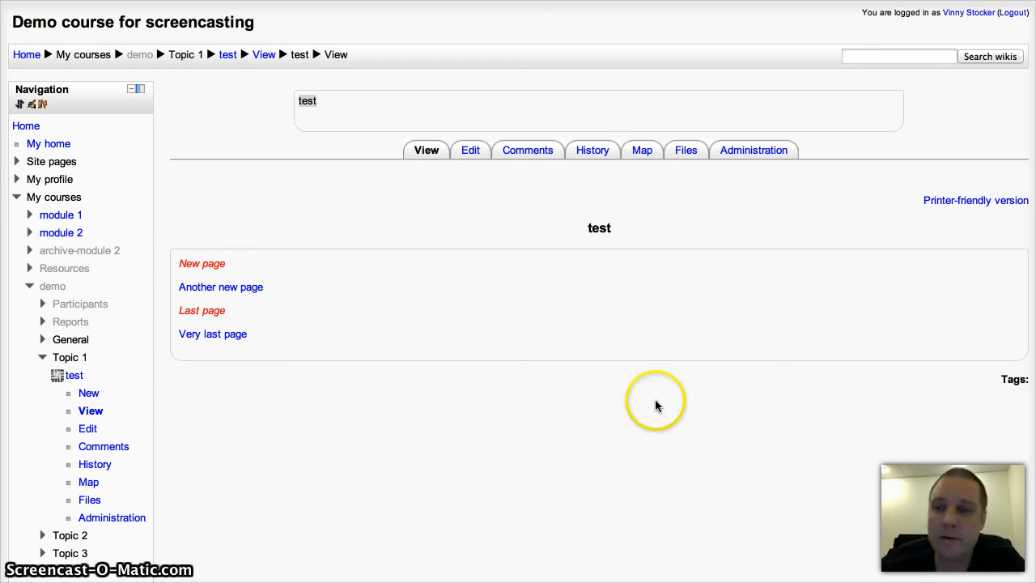
pyautogui.moveTo(396, 202)
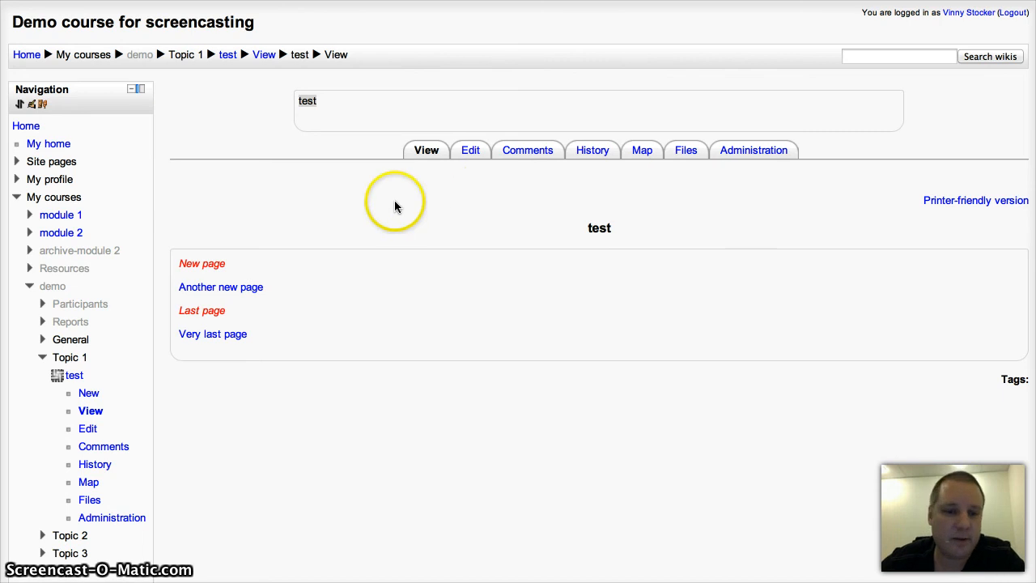